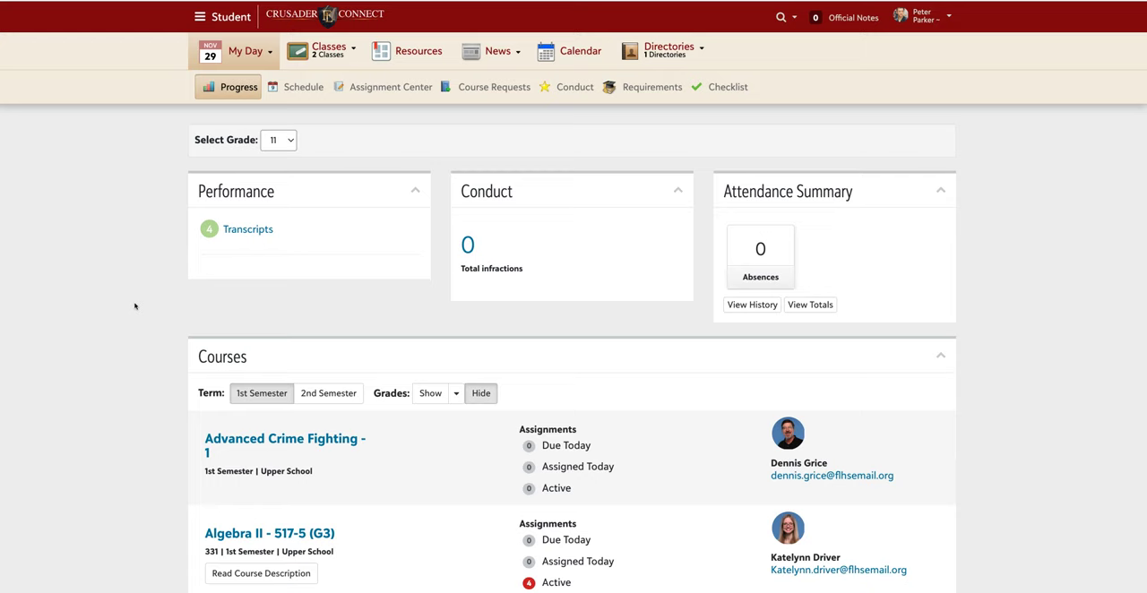
- Navigate from the Progress overview to the Course Requests page via My Day
click(247, 50)
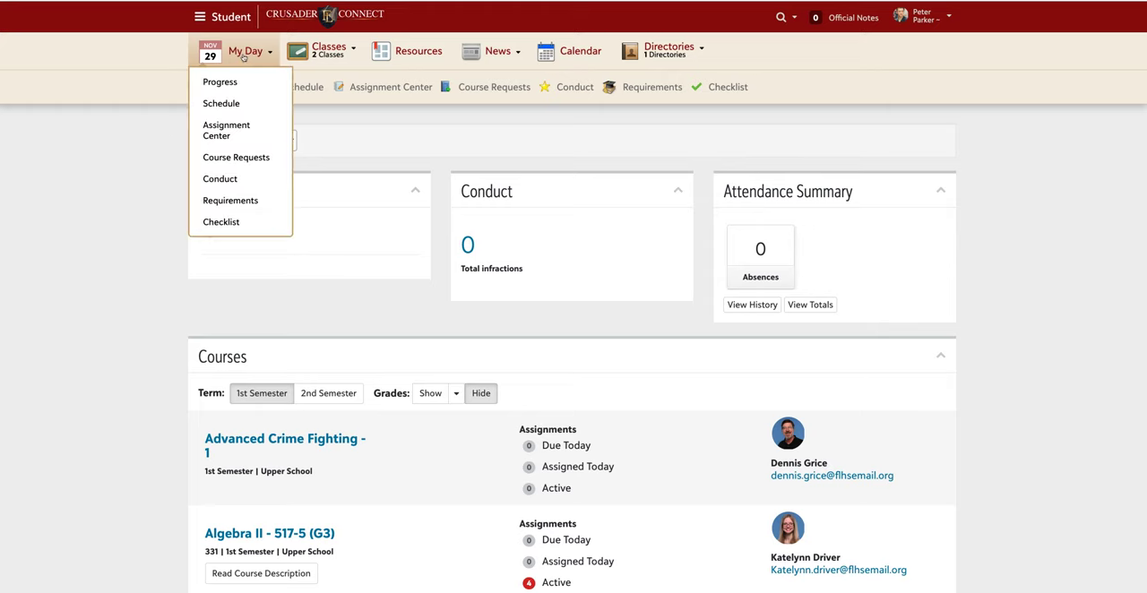
mouse_move(226, 129)
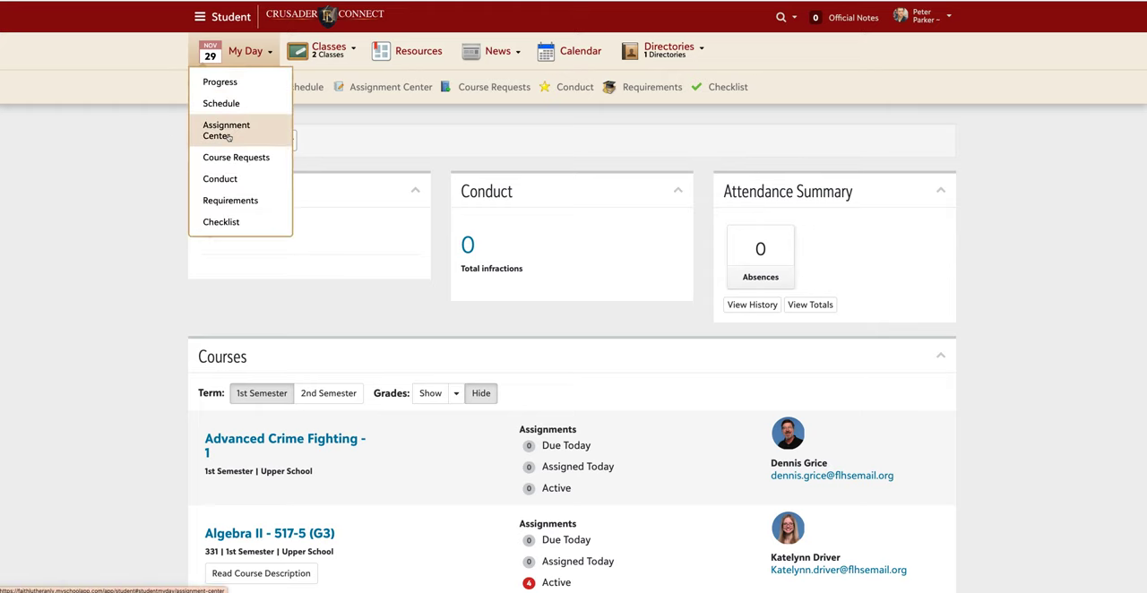
mouse_move(237, 158)
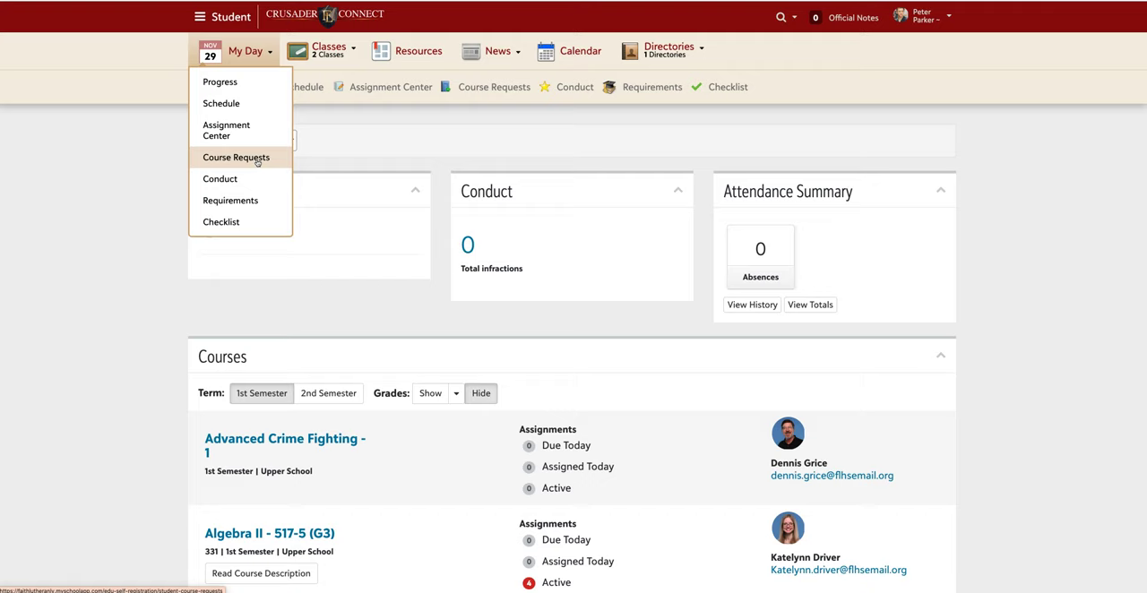
click(219, 82)
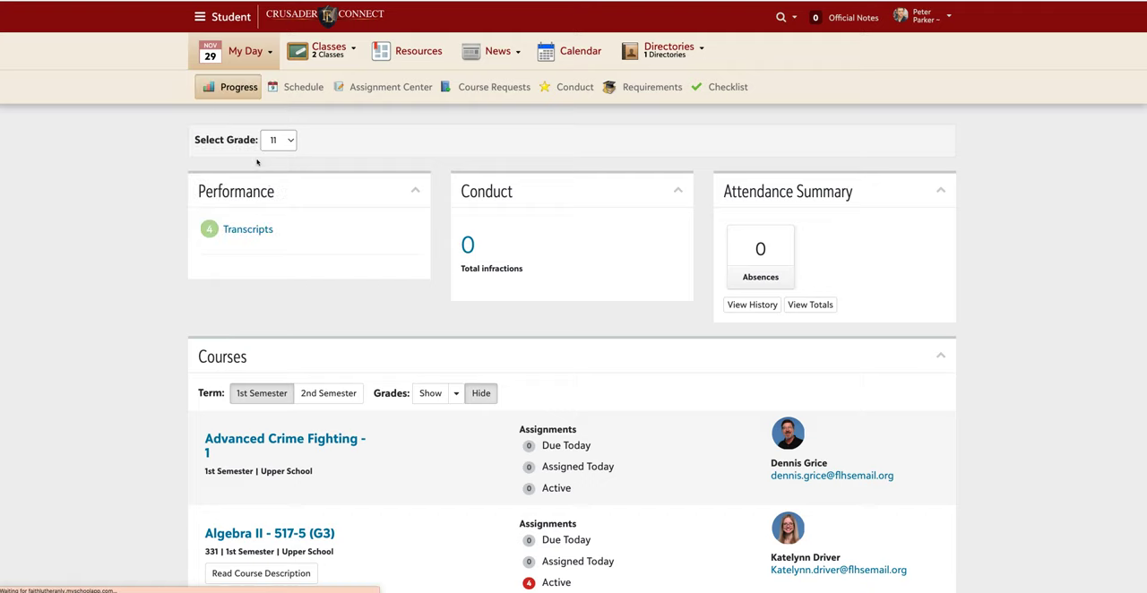
- Expand the 2024-2025 graduation requirements and request guidelines and read through them
click(493, 86)
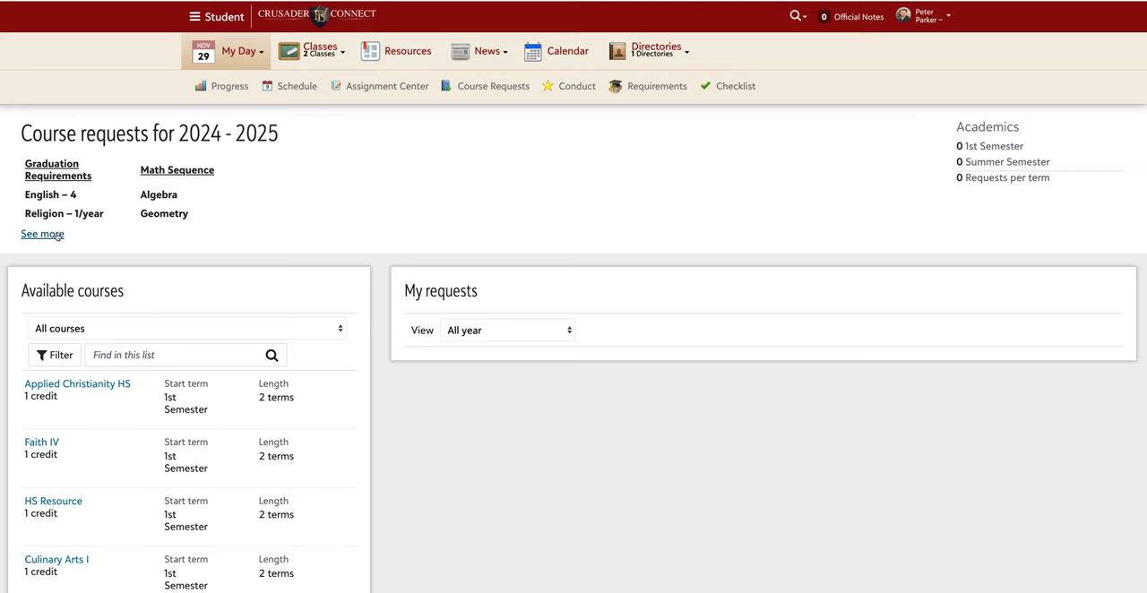
click(43, 233)
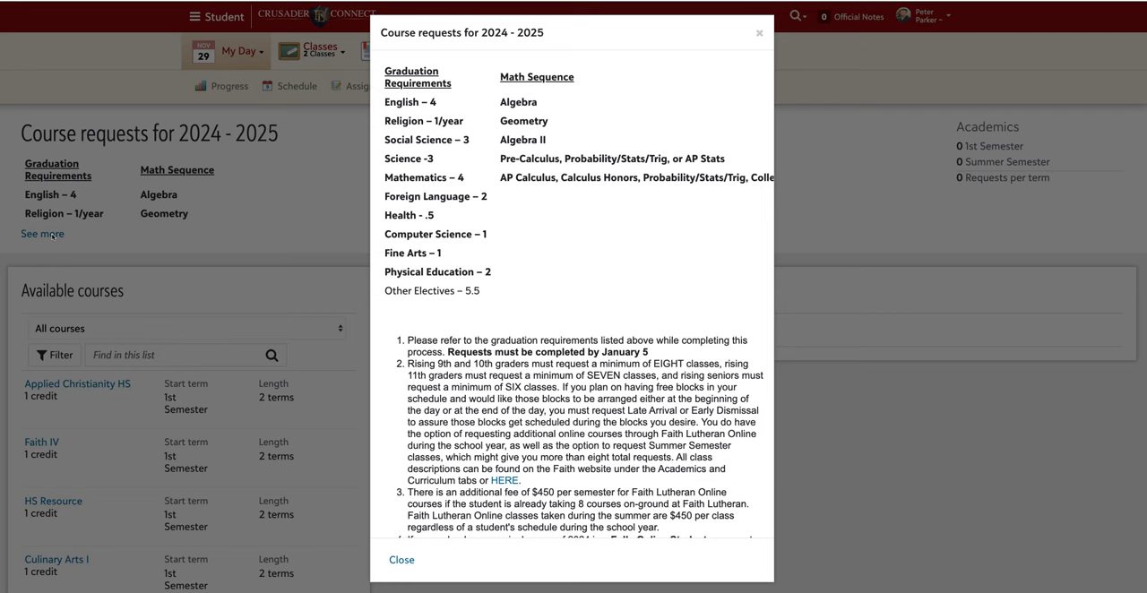
scroll(down, 3)
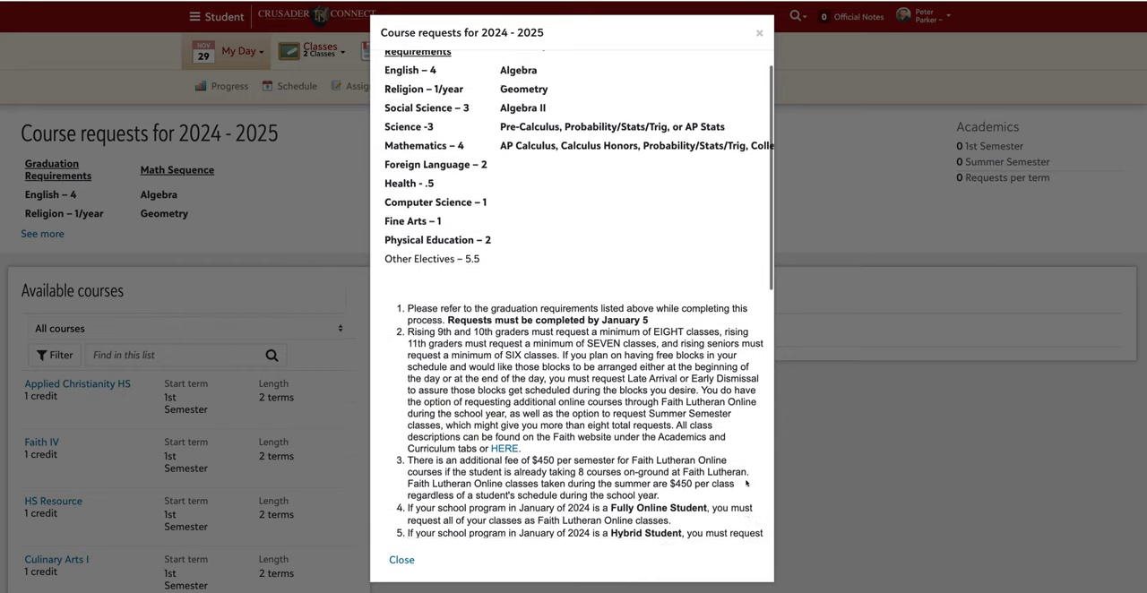
scroll(down, 3)
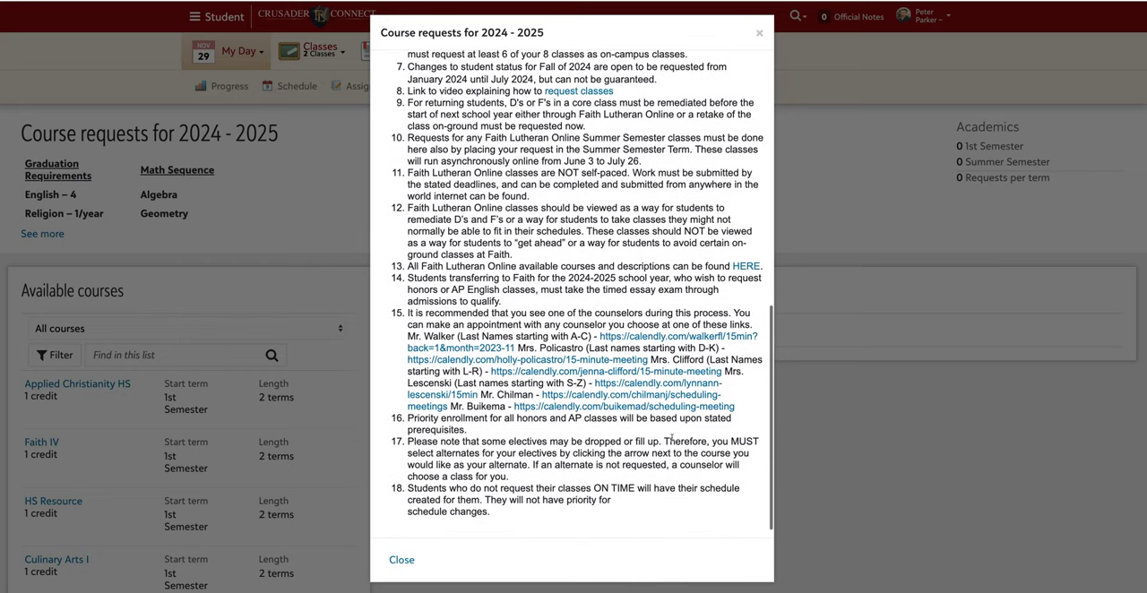
mouse_move(631, 389)
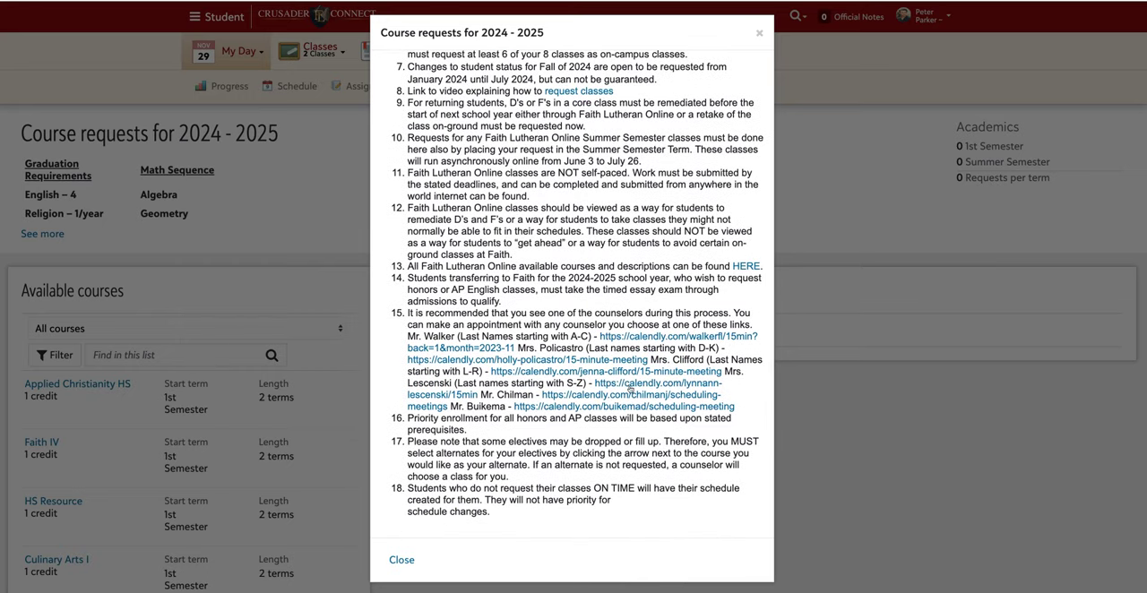
mouse_move(622, 423)
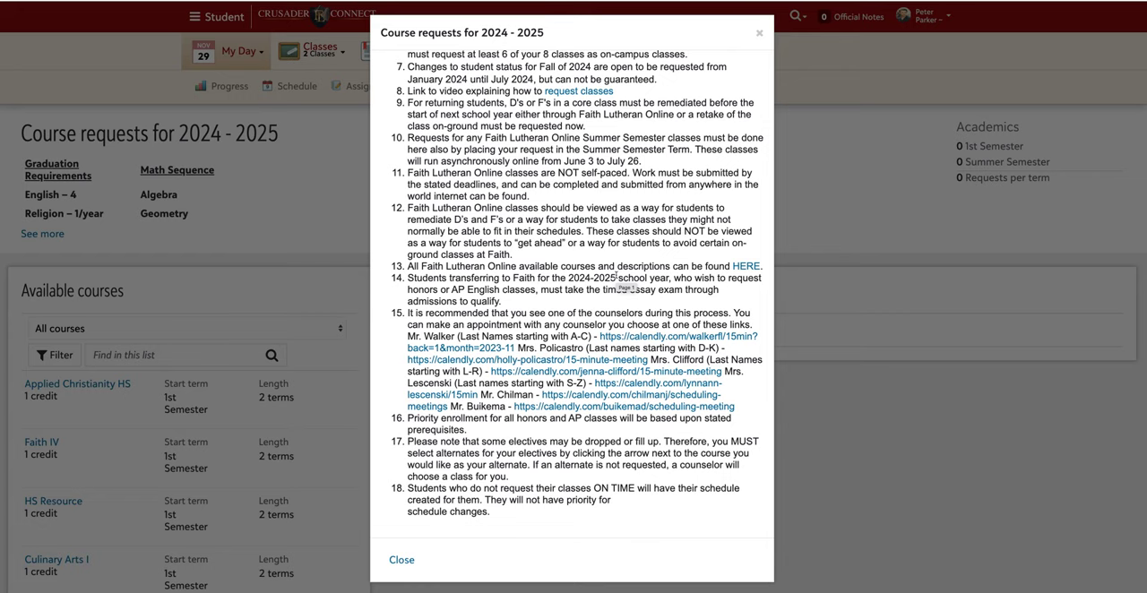
mouse_move(749, 305)
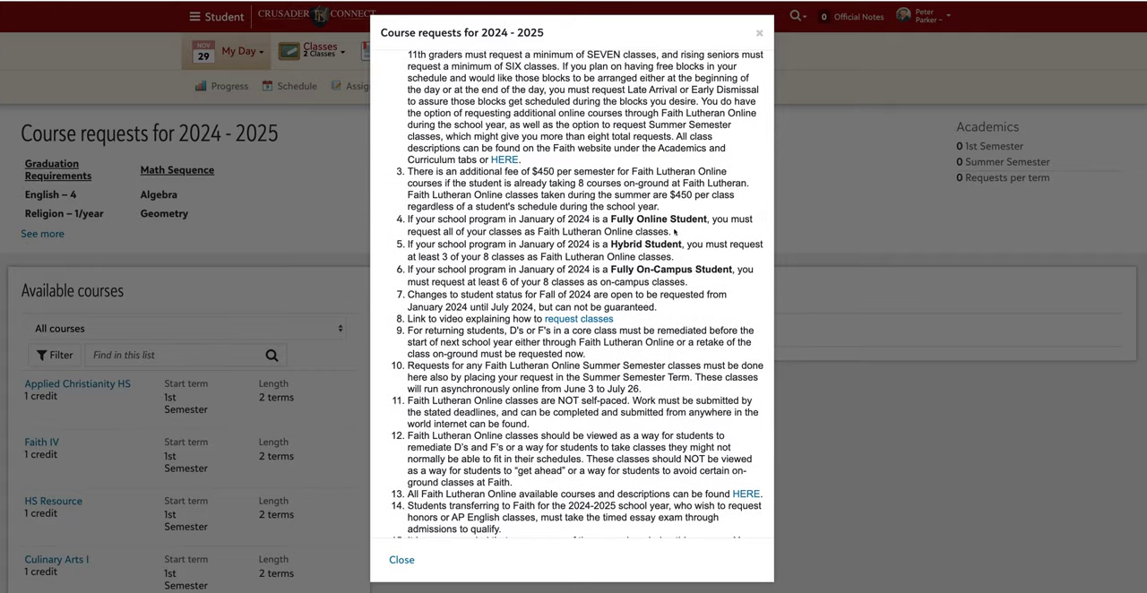
mouse_move(724, 221)
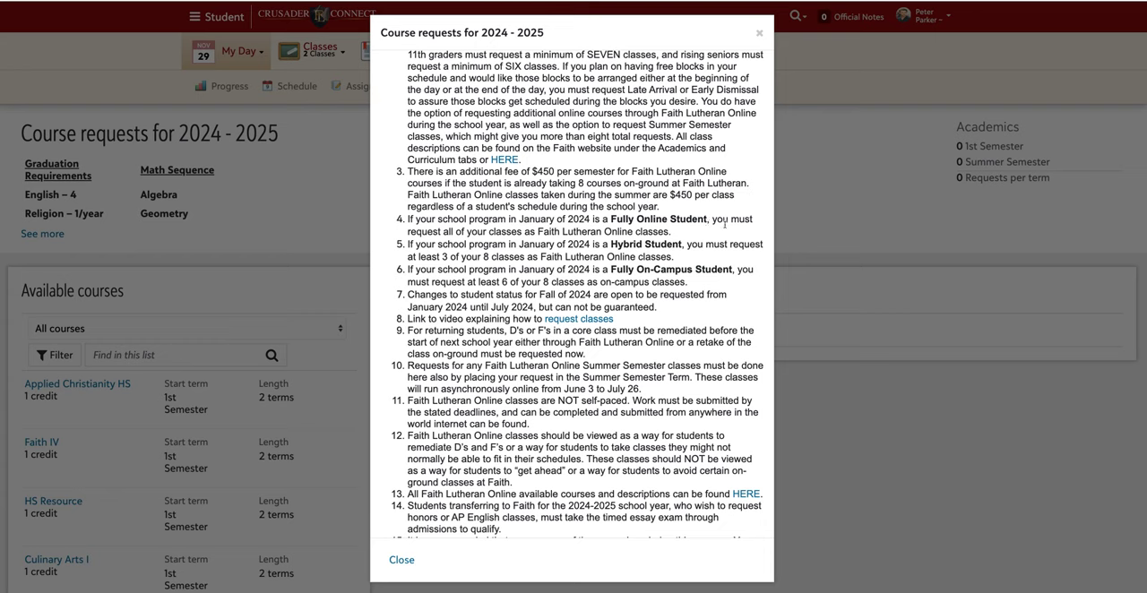
mouse_move(725, 280)
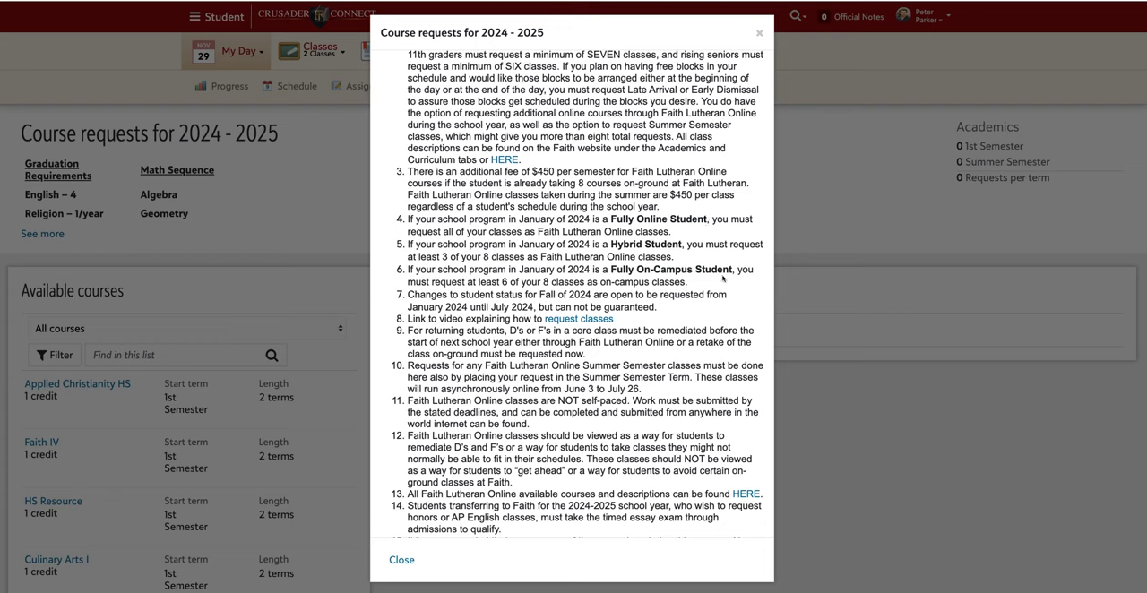
mouse_move(771, 290)
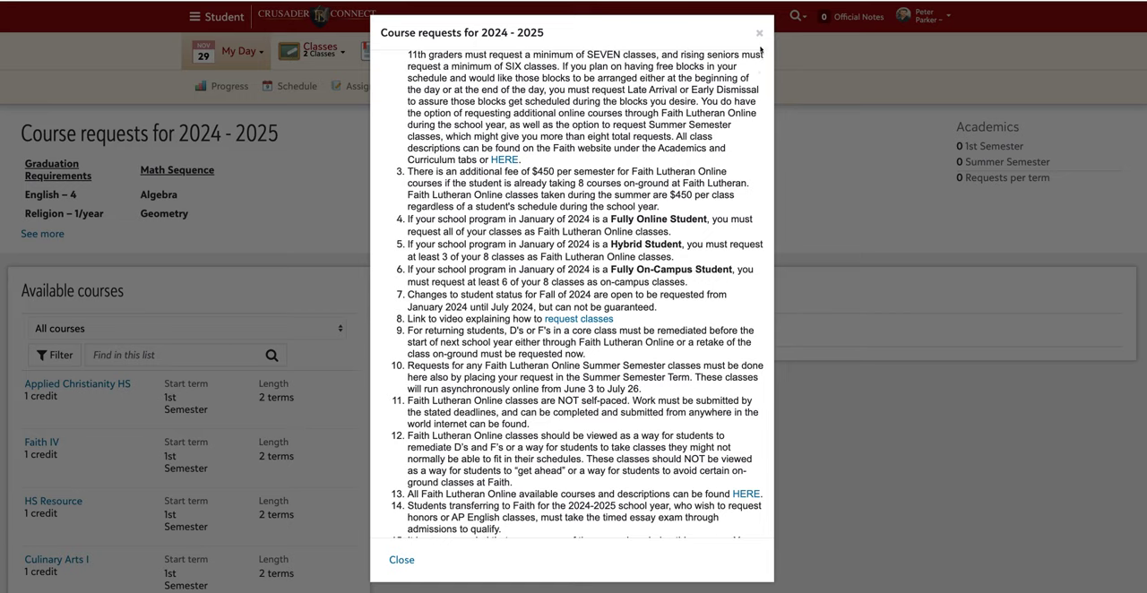
- Dismiss the guidelines and add Faith IV (Theology) to My requests
click(401, 560)
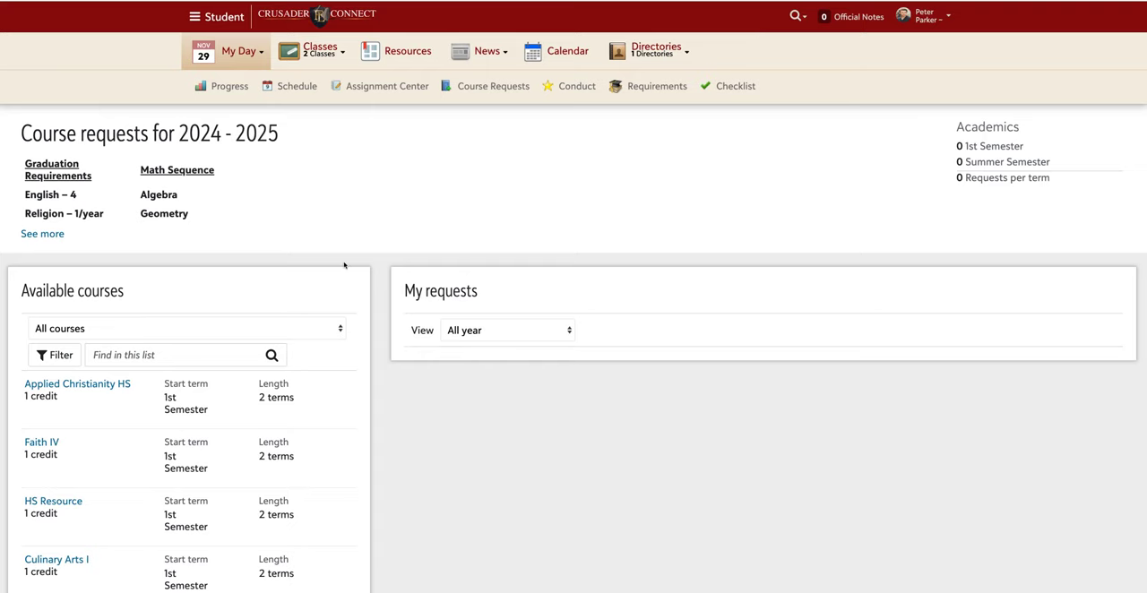
mouse_move(359, 384)
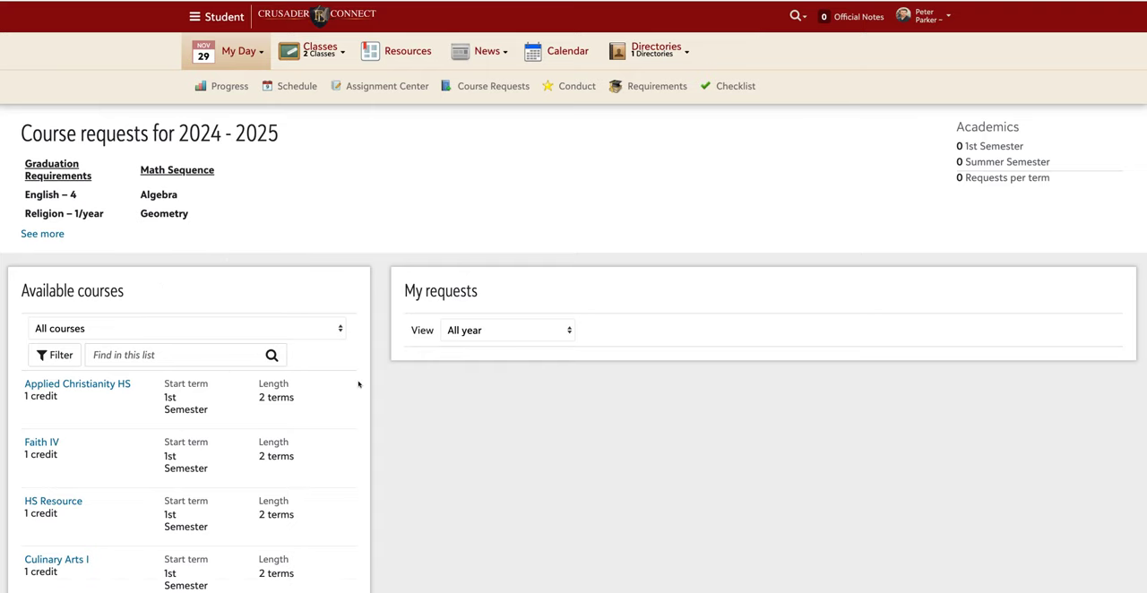
scroll(down, 3)
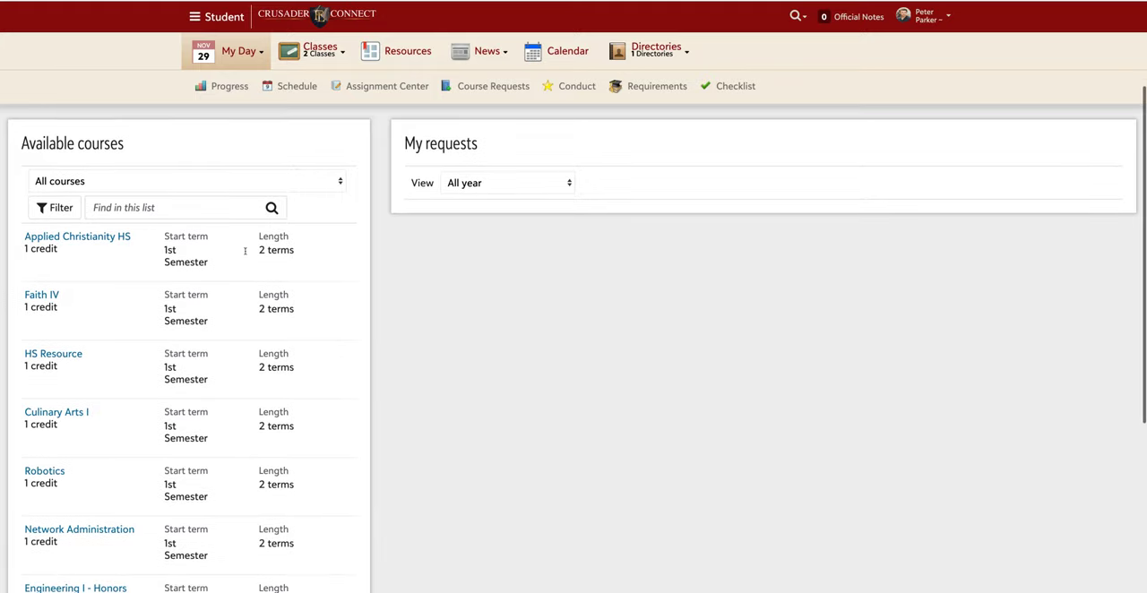
mouse_move(122, 319)
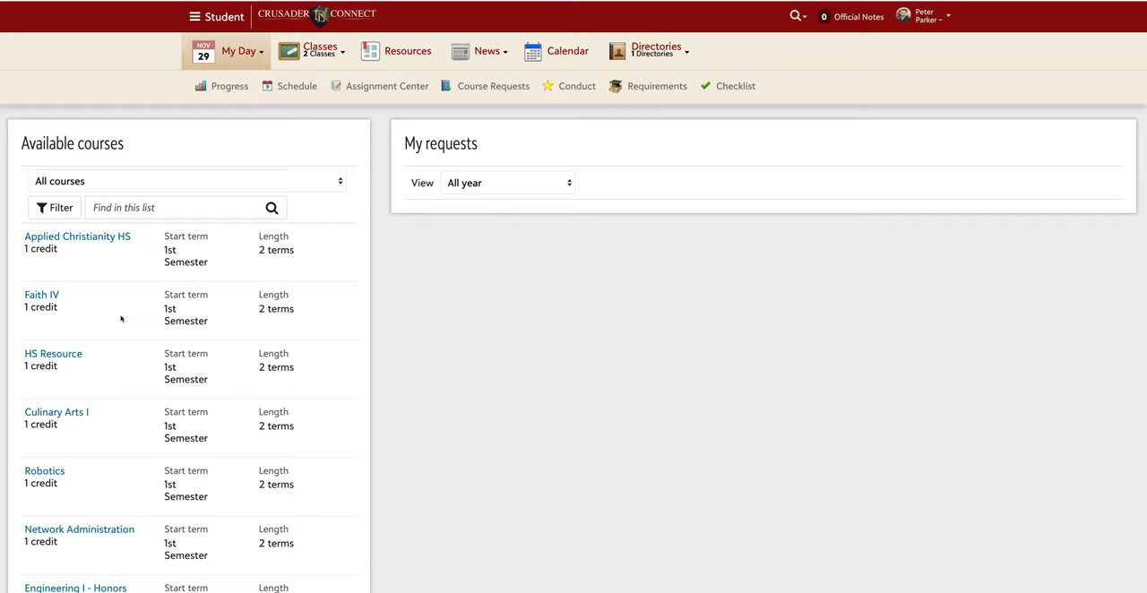
mouse_move(61, 306)
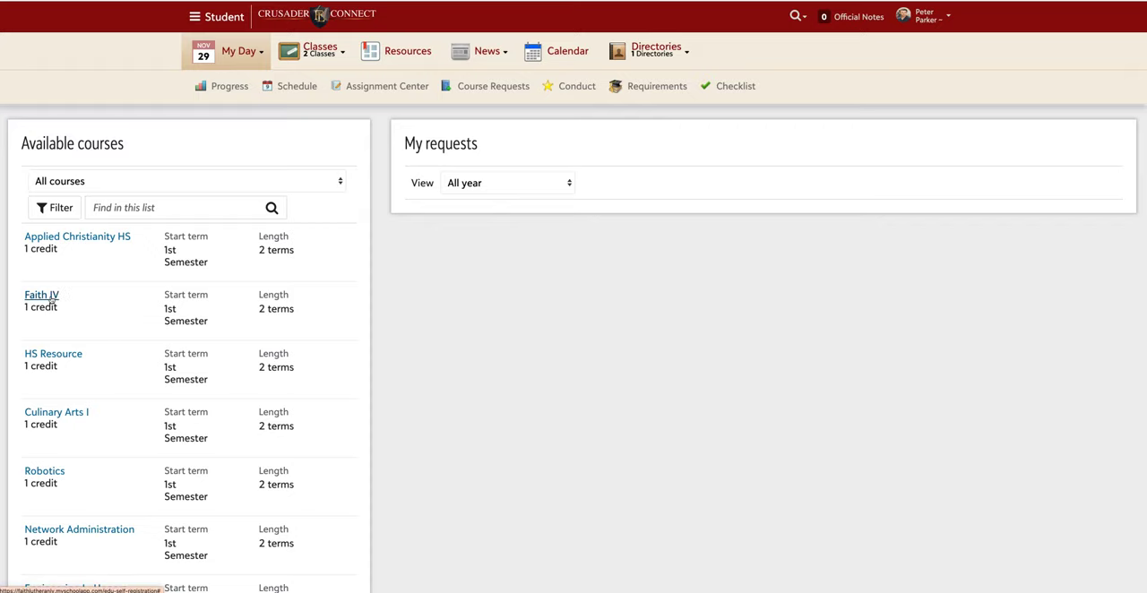
click(41, 294)
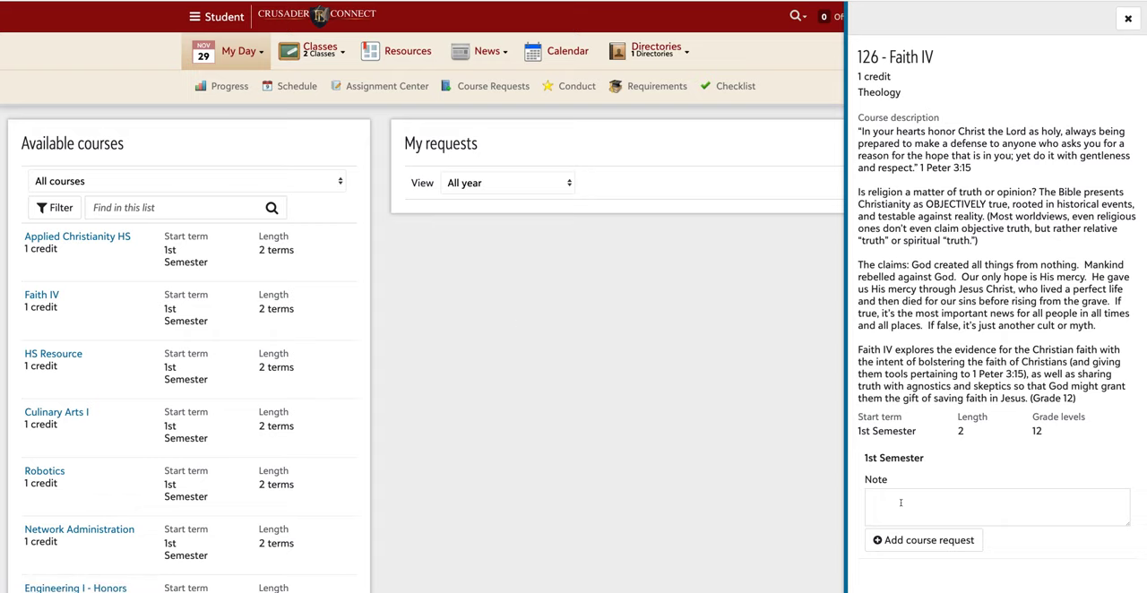
click(923, 540)
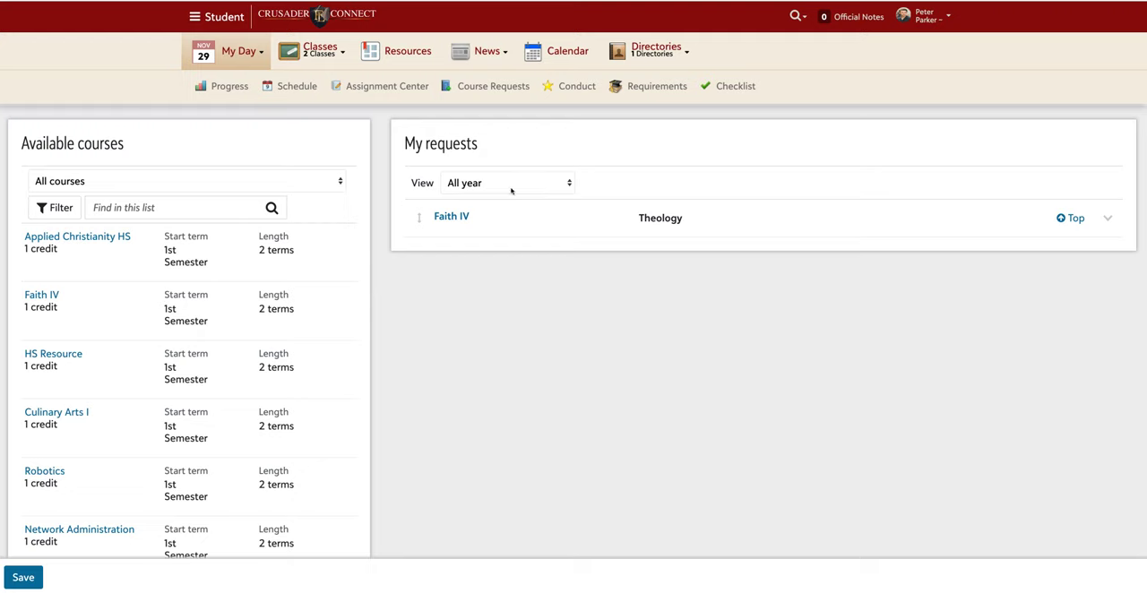
mouse_move(466, 285)
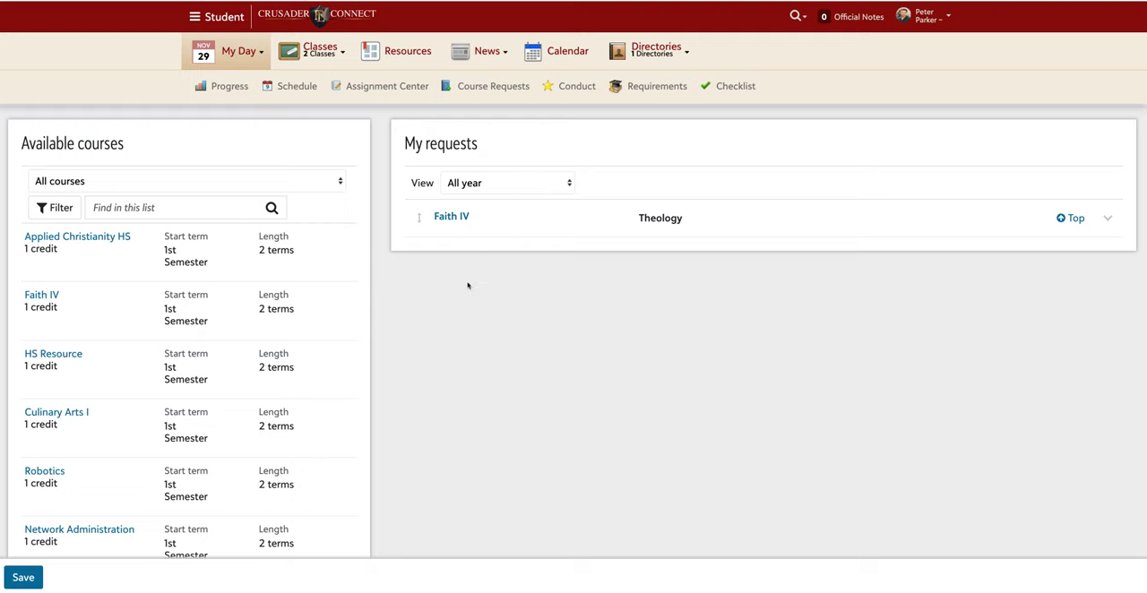
mouse_move(348, 198)
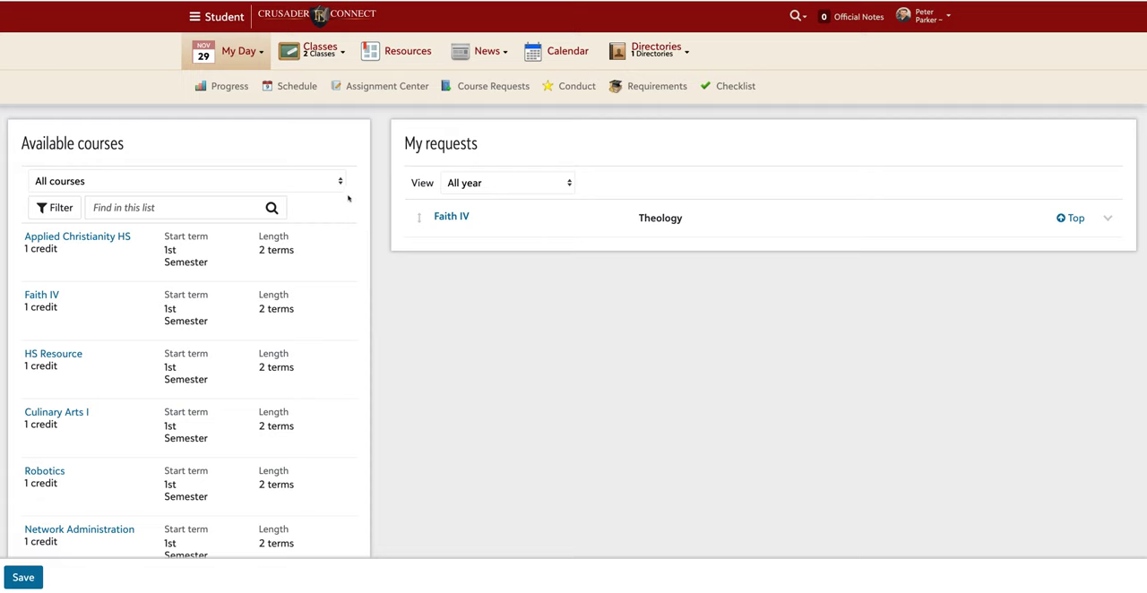
- Filter to Social Science courses and add US Gov/Econ to My requests
click(188, 181)
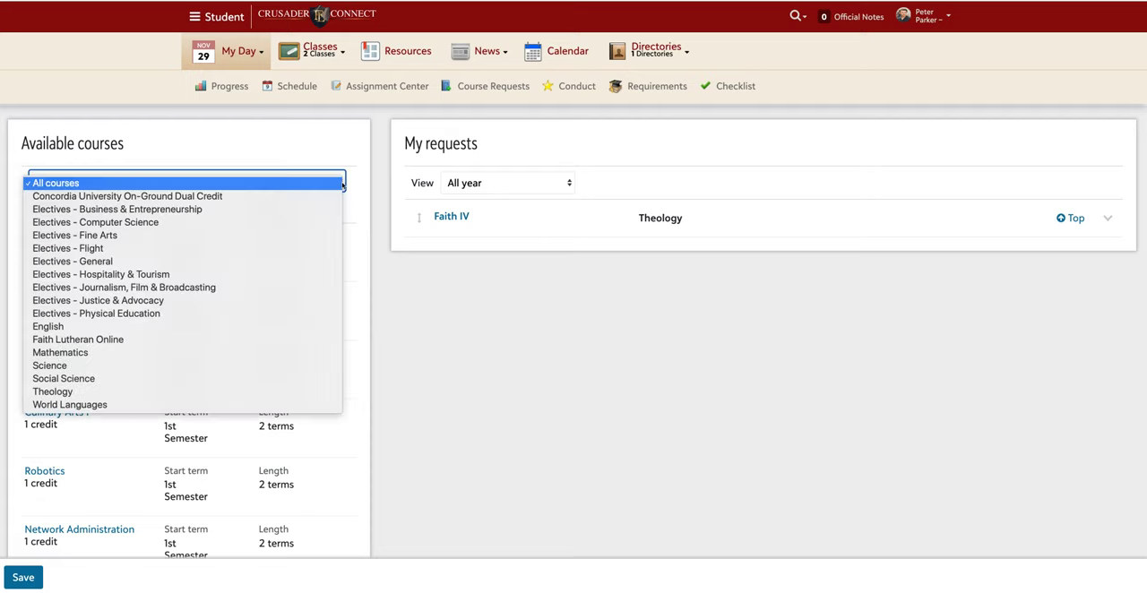
mouse_move(341, 187)
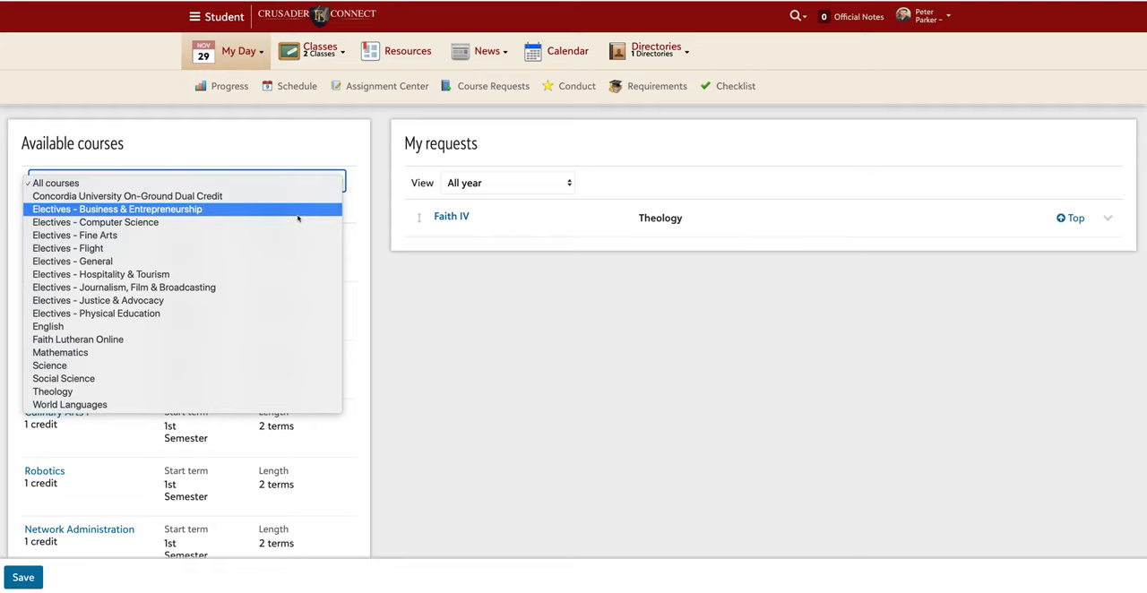
mouse_move(285, 234)
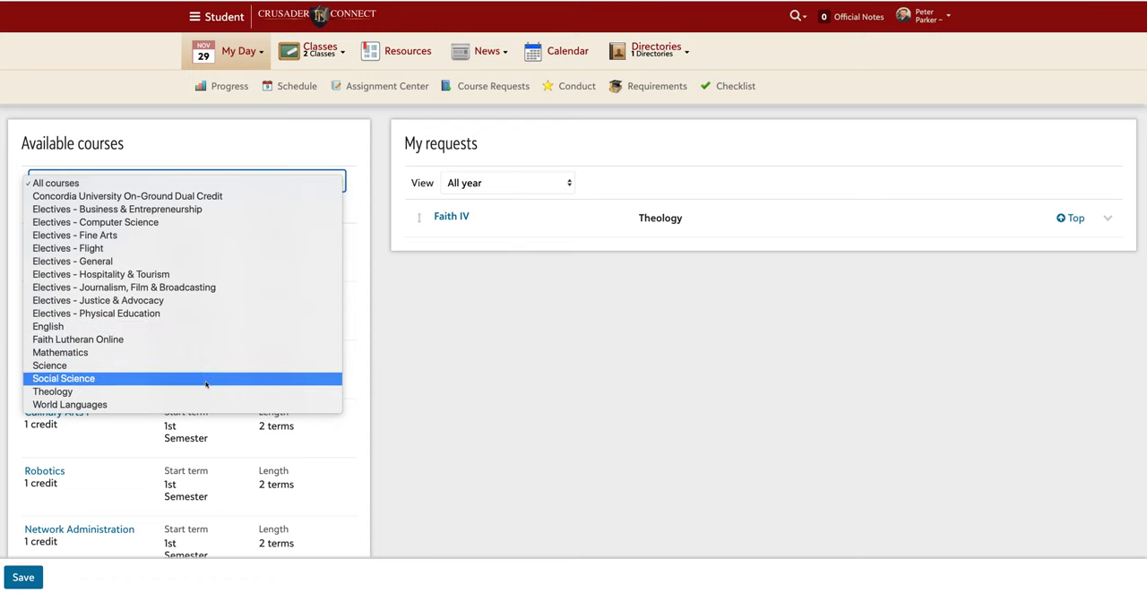
click(64, 378)
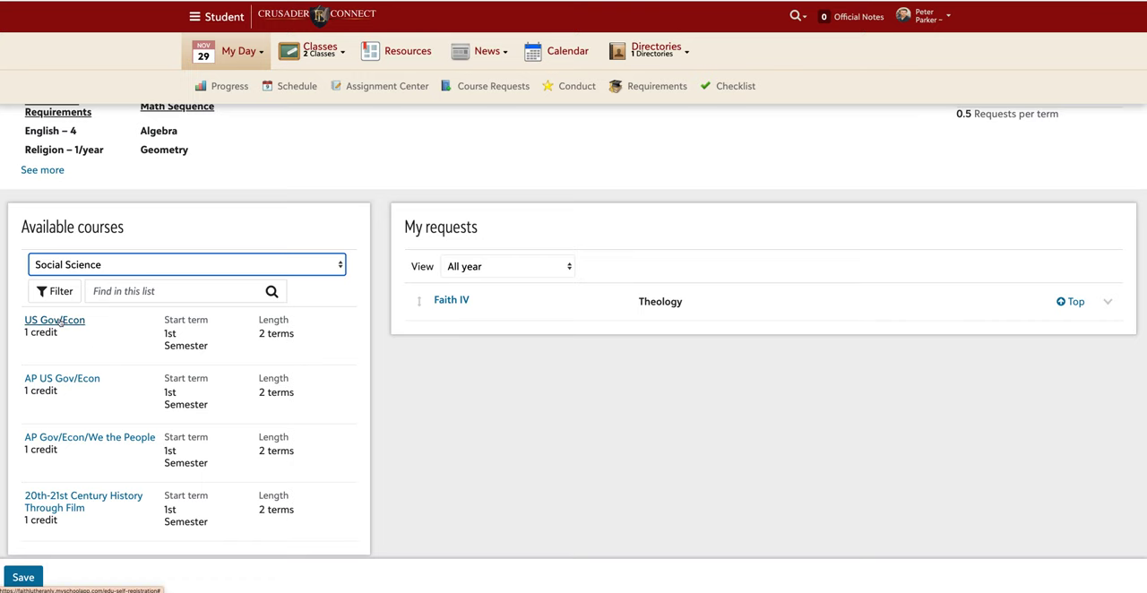
click(53, 319)
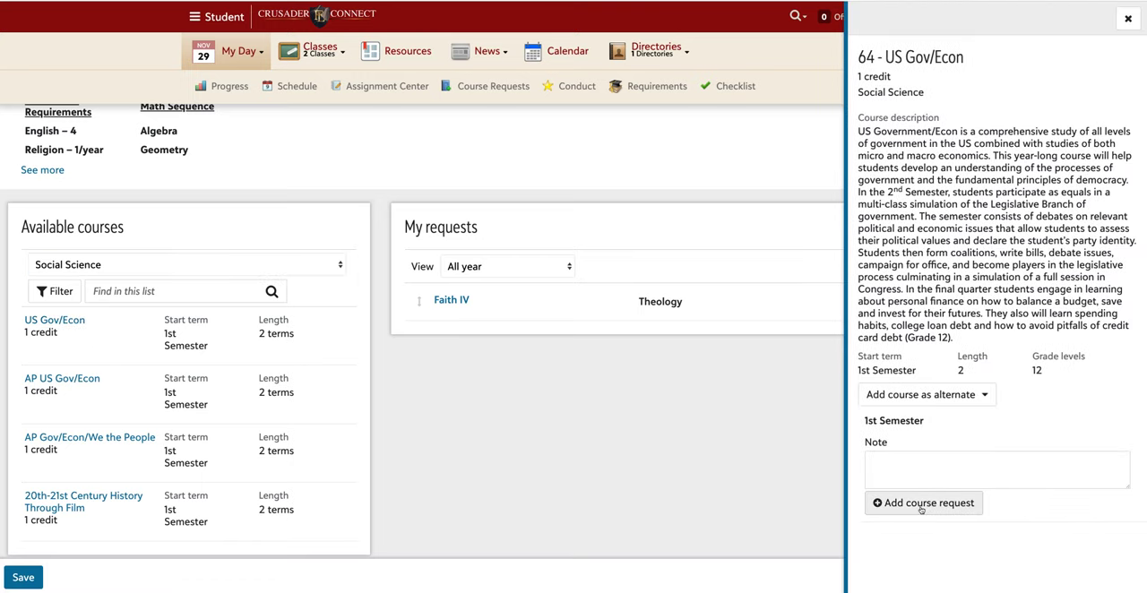
click(923, 502)
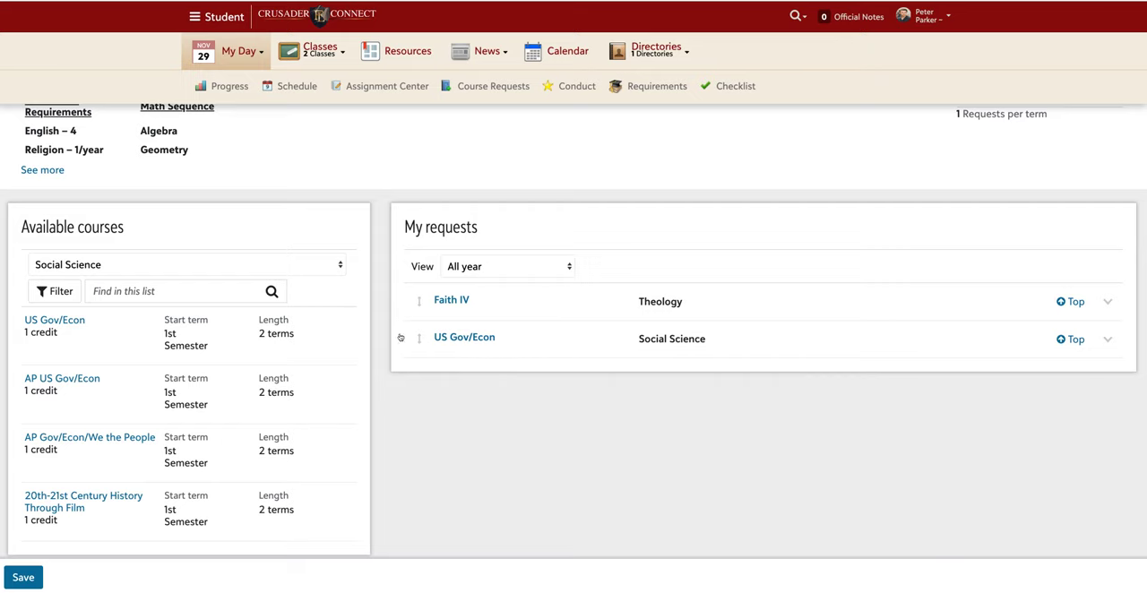
- Filter to English courses and add British Literature to My requests
click(188, 266)
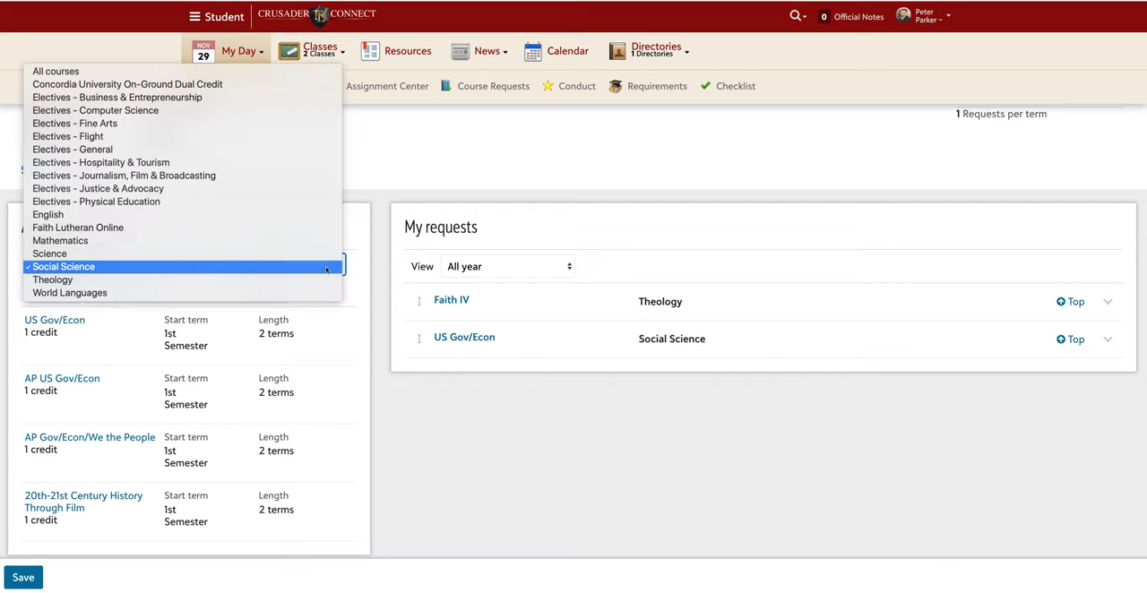
mouse_move(79, 225)
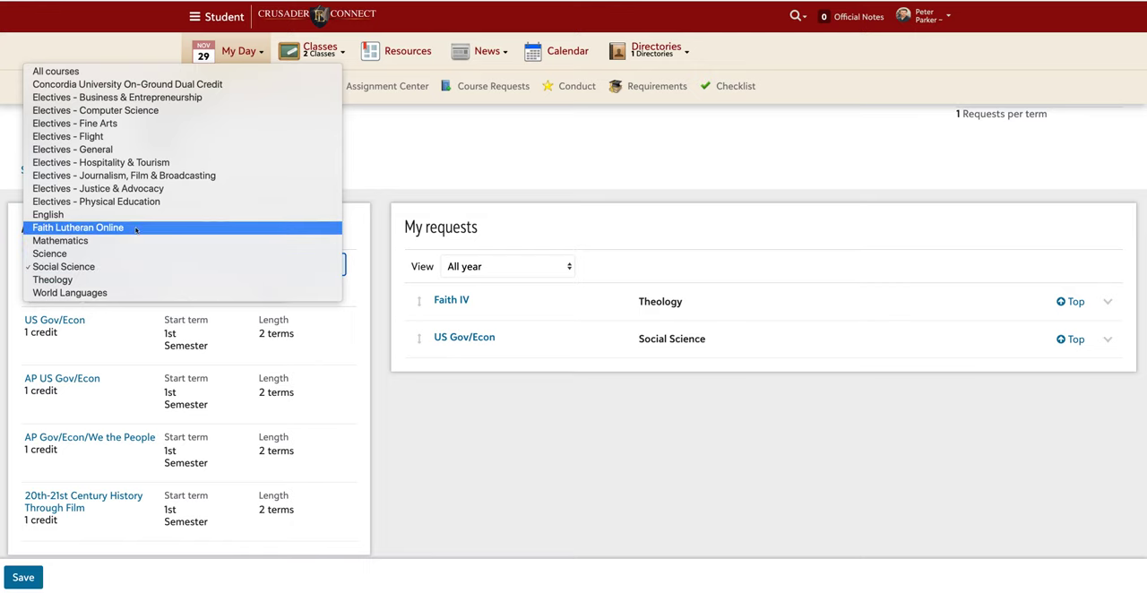
click(47, 215)
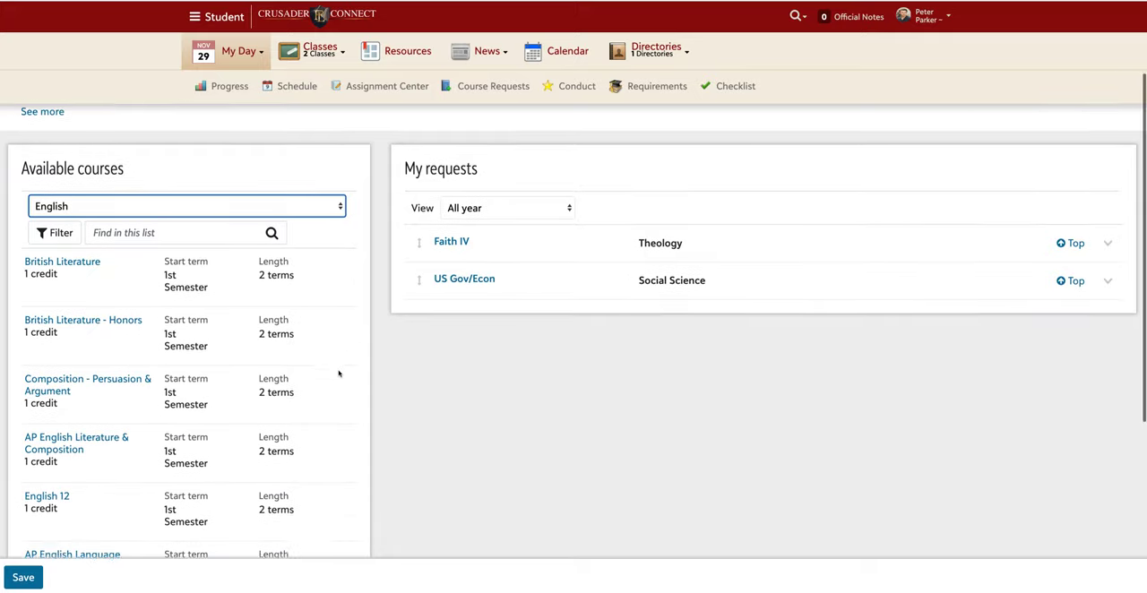
scroll(down, 3)
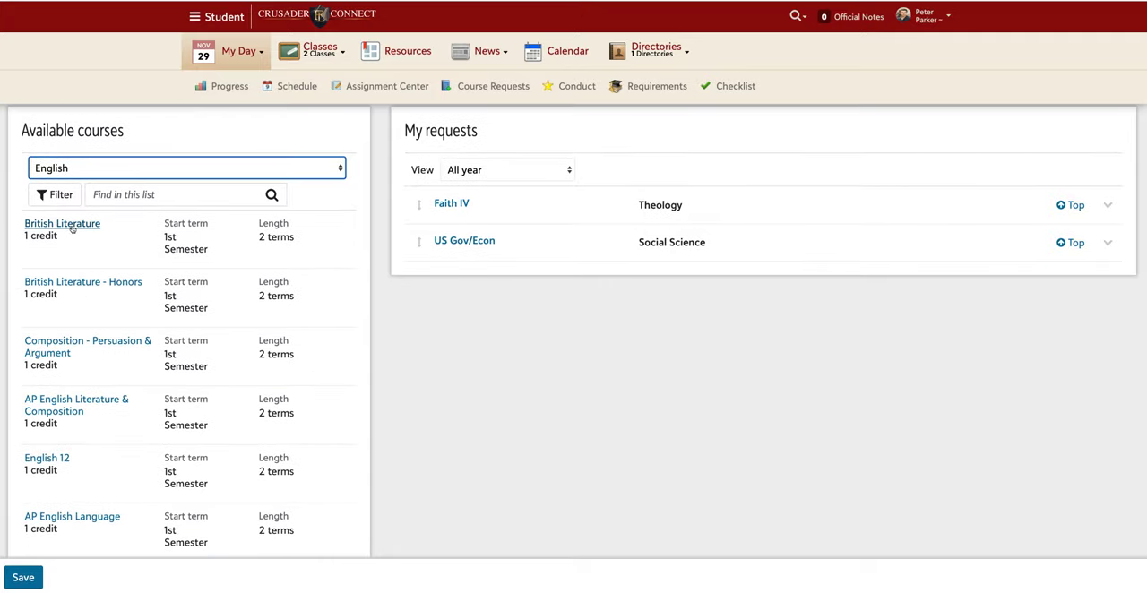
click(61, 222)
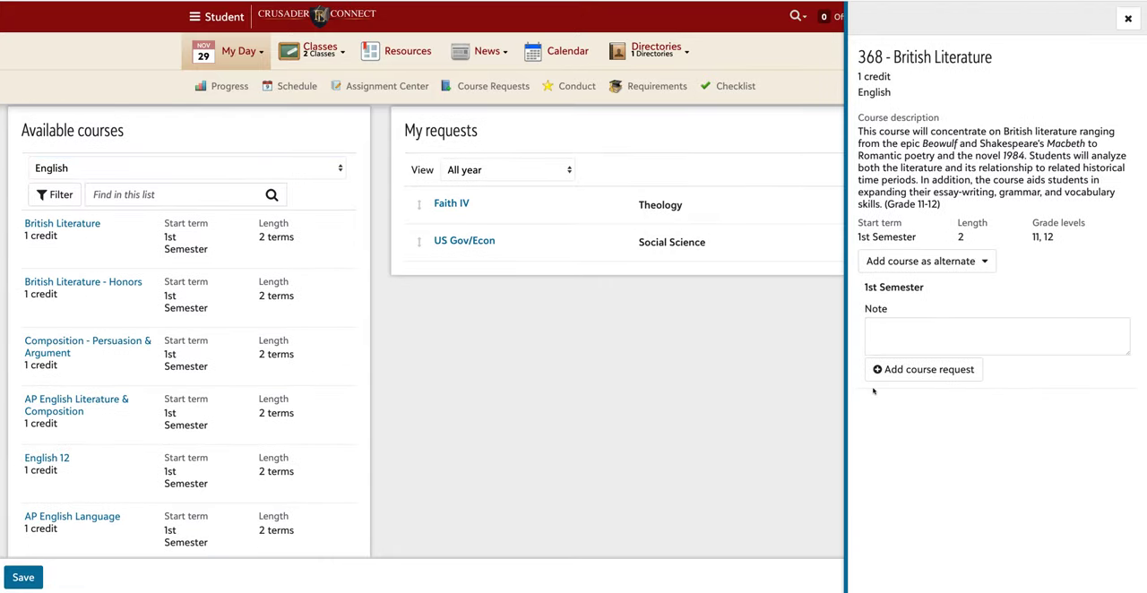
click(922, 369)
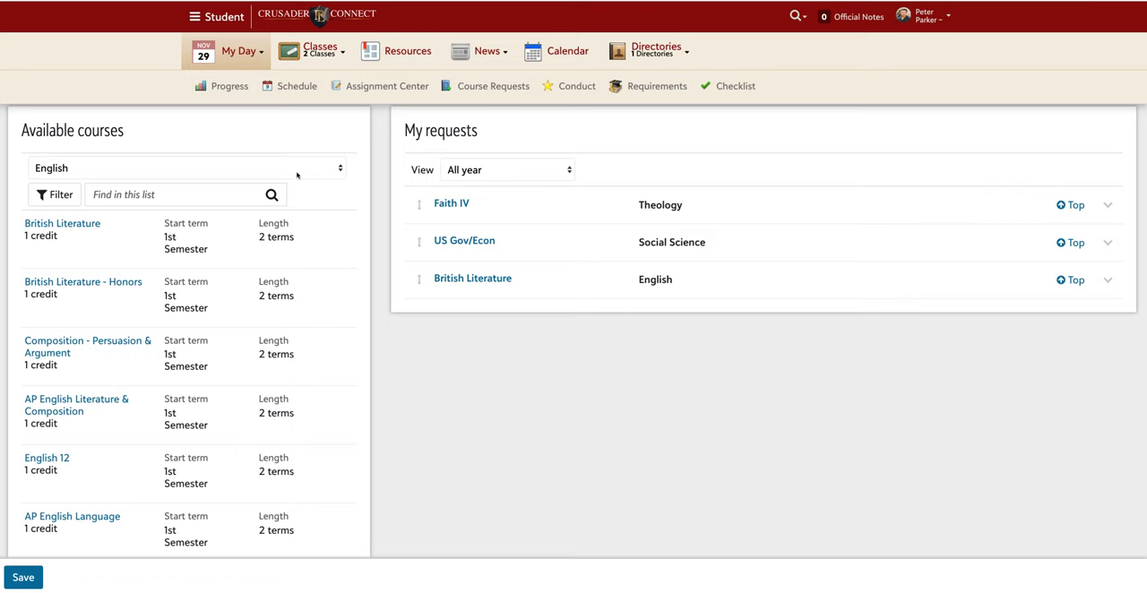
- Filter to Mathematics courses and add Pre-Calculus to My requests
click(188, 169)
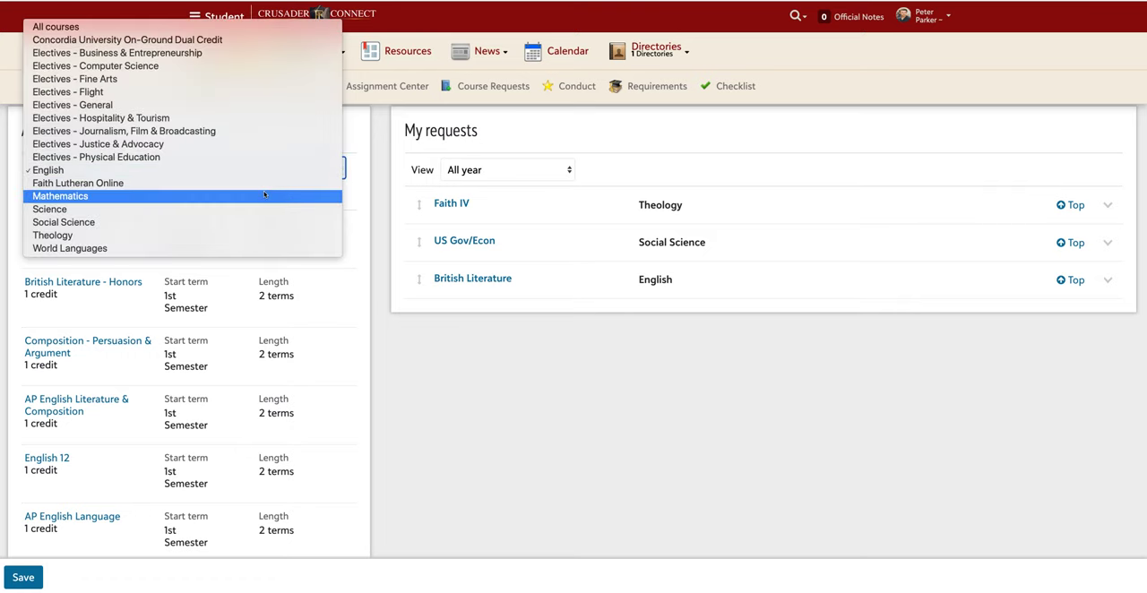
click(61, 196)
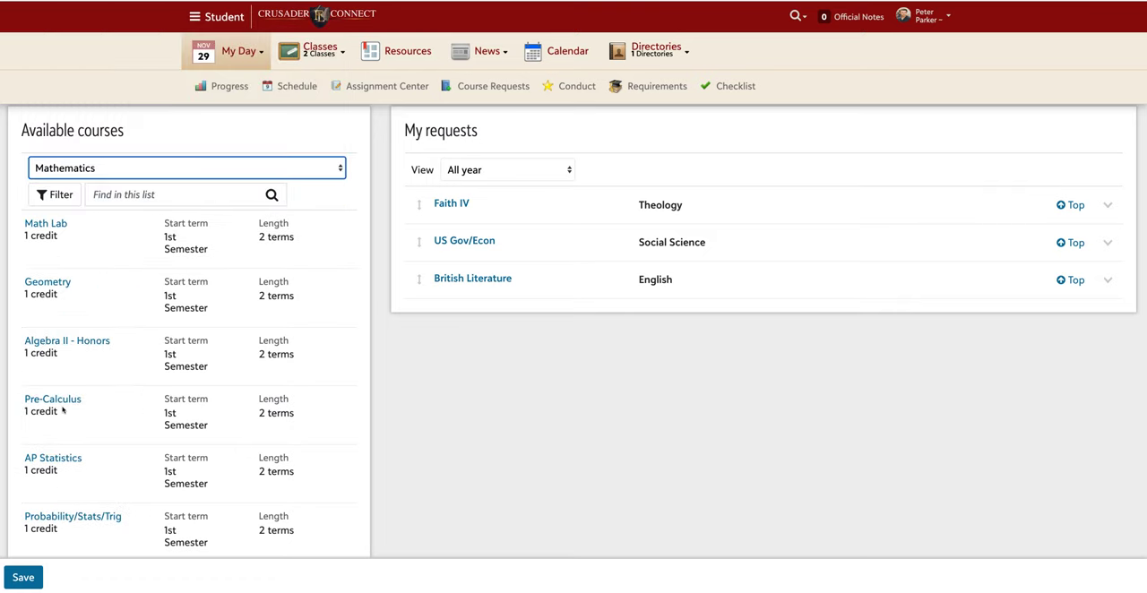
click(52, 398)
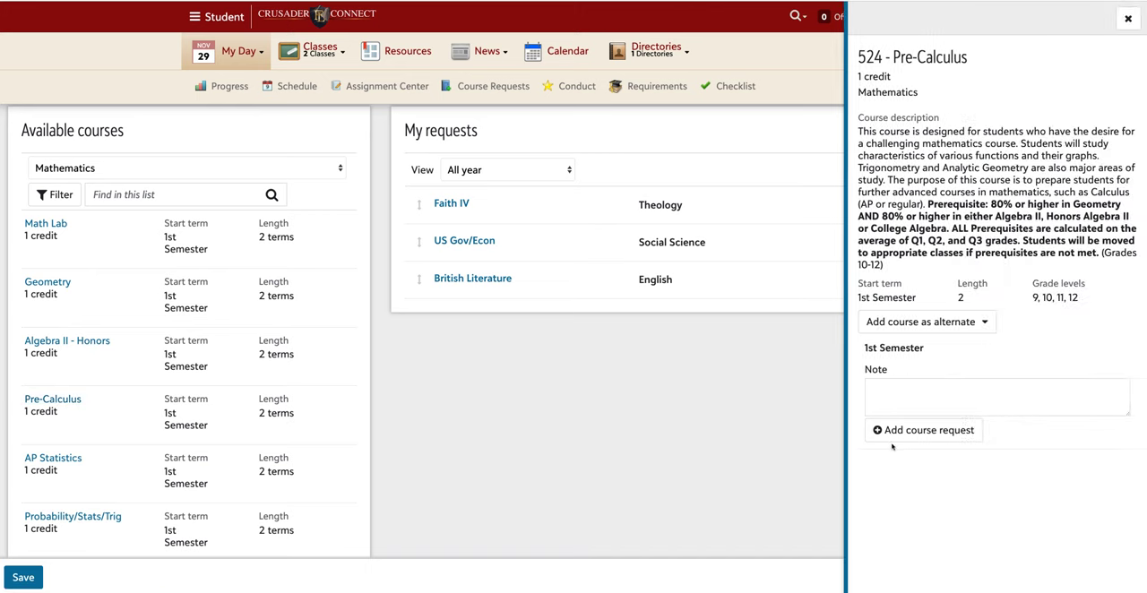
click(923, 430)
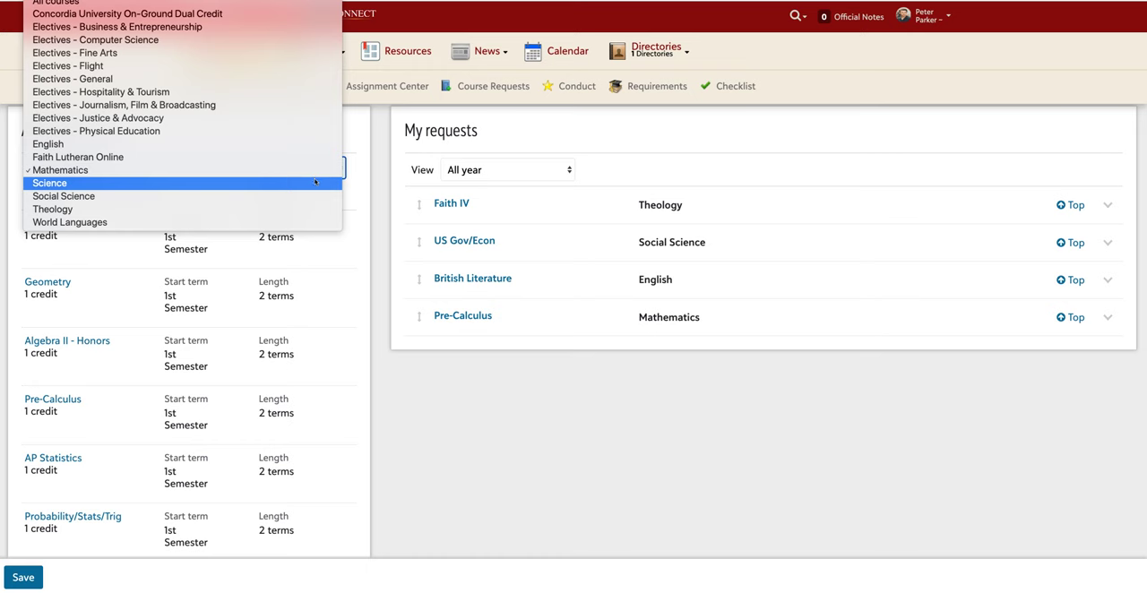
- Add Marine & Desert Biology from the Science courses to My requests
click(50, 183)
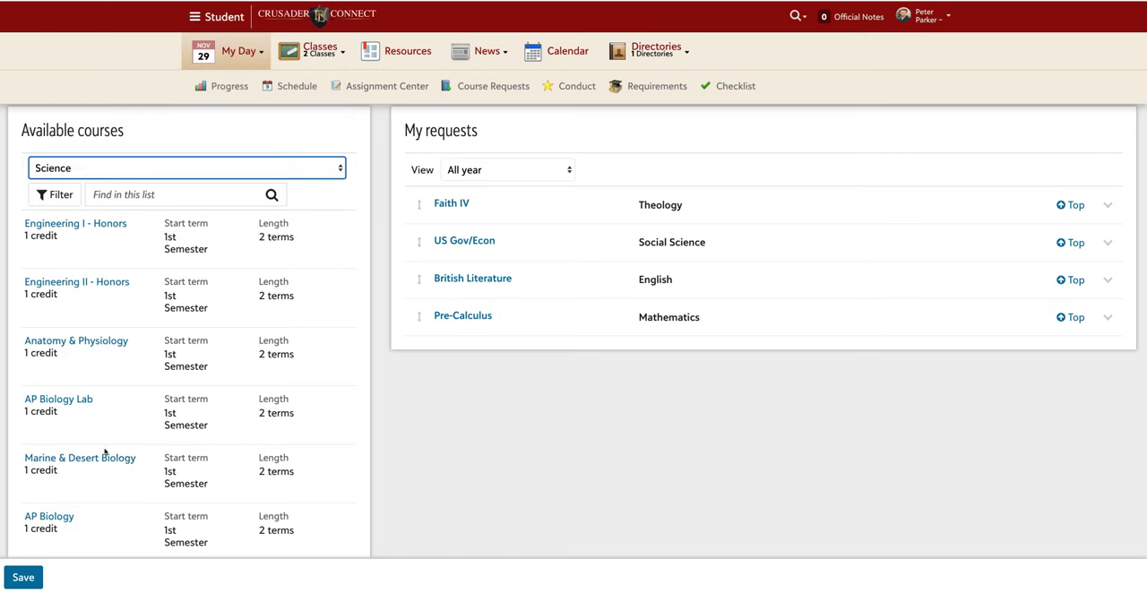
click(79, 457)
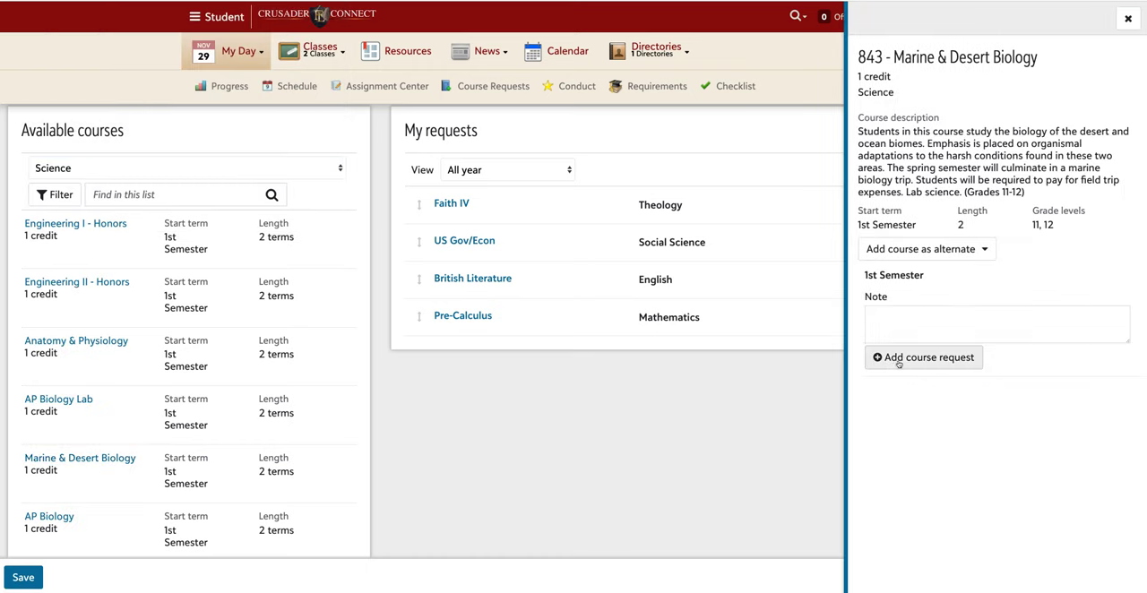
click(923, 356)
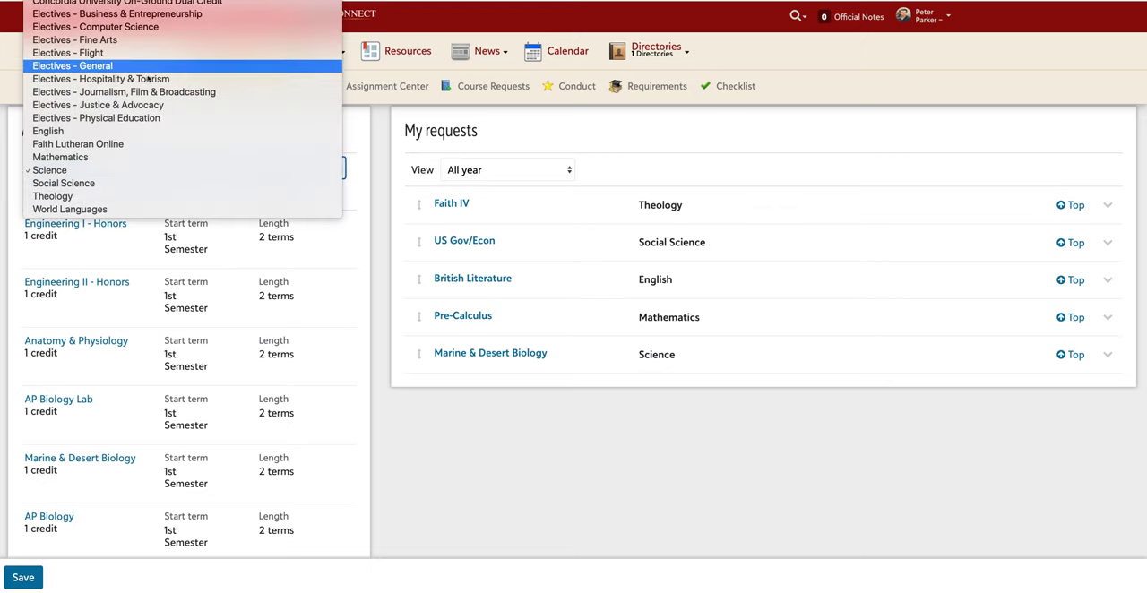
- Add Athletic Performance from Electives - Physical Education to My requests
click(97, 118)
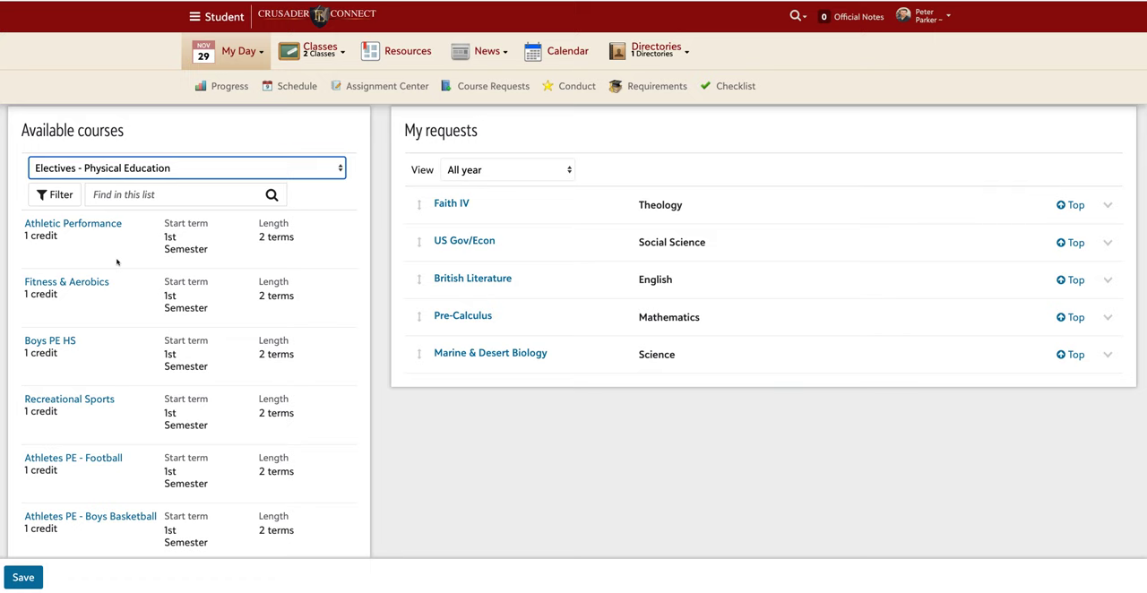
click(71, 222)
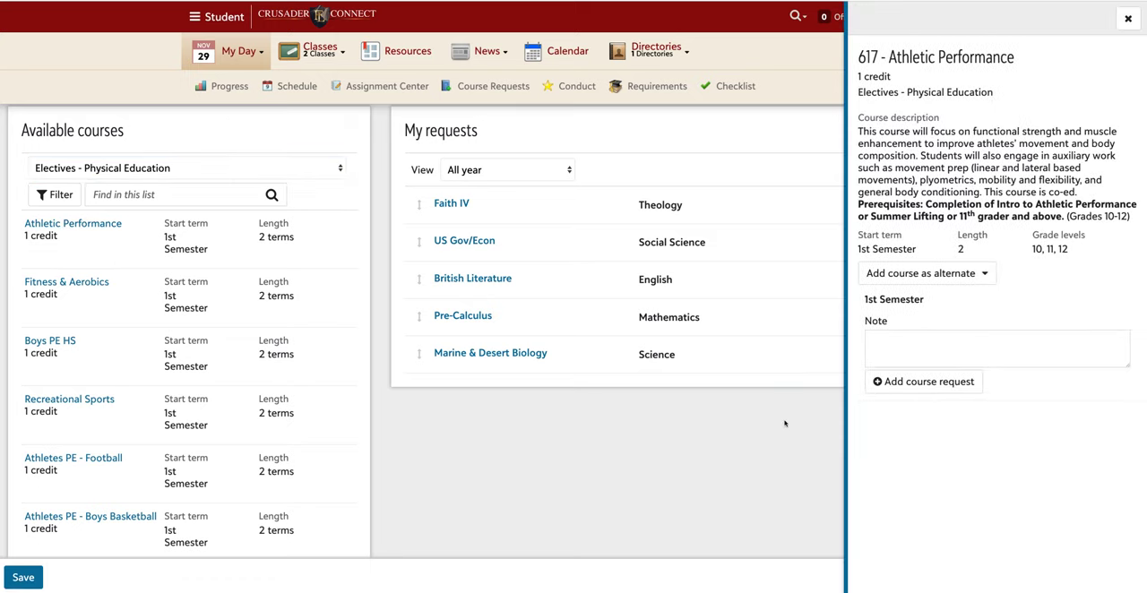
click(923, 382)
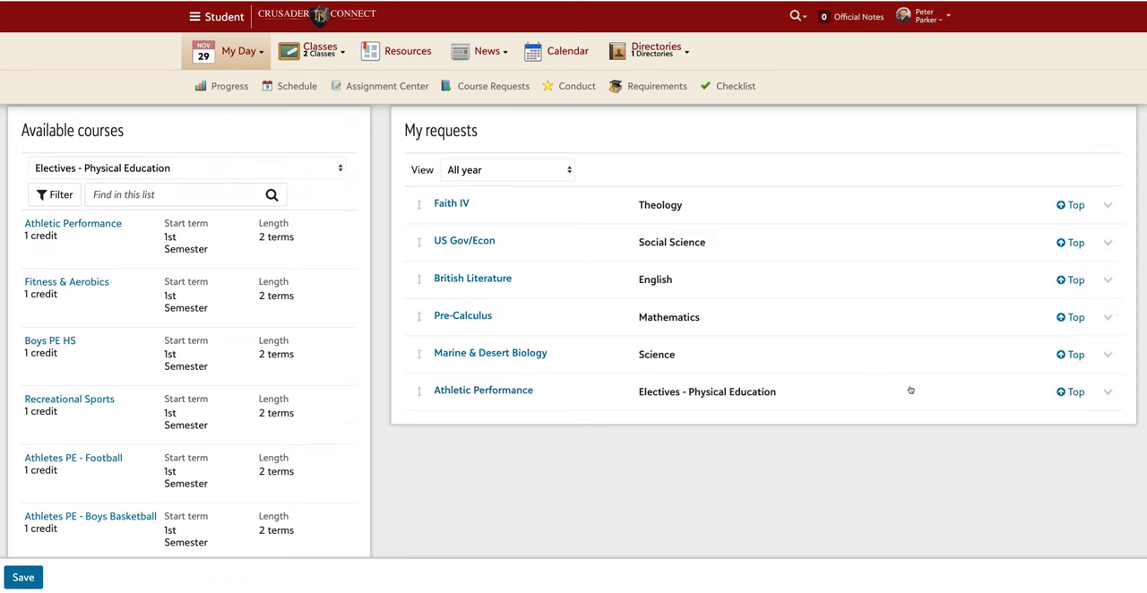
mouse_move(542, 398)
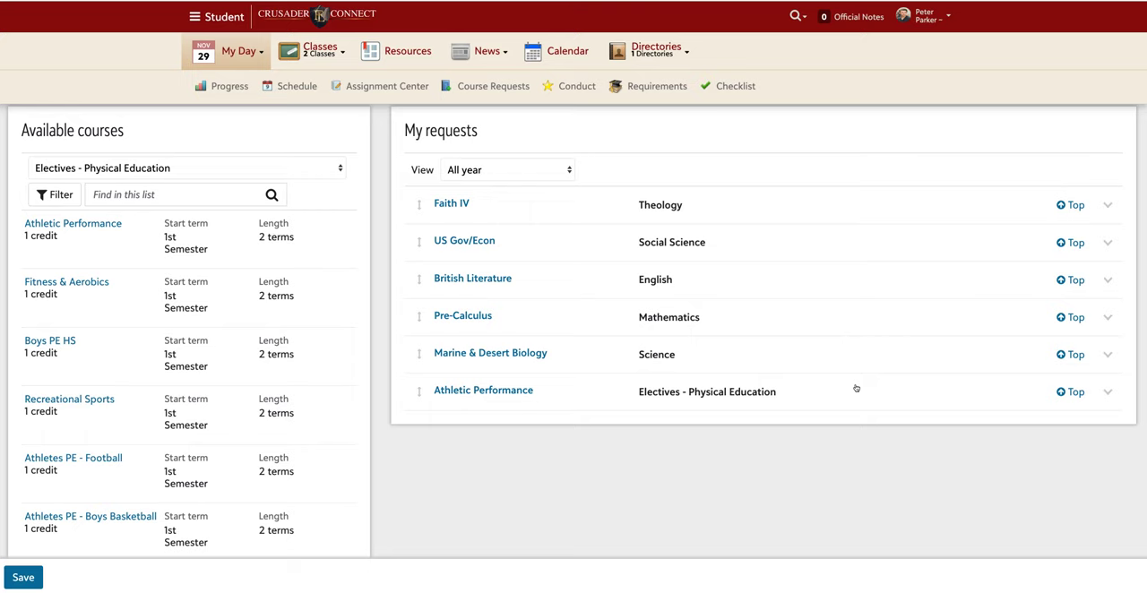
mouse_move(391, 446)
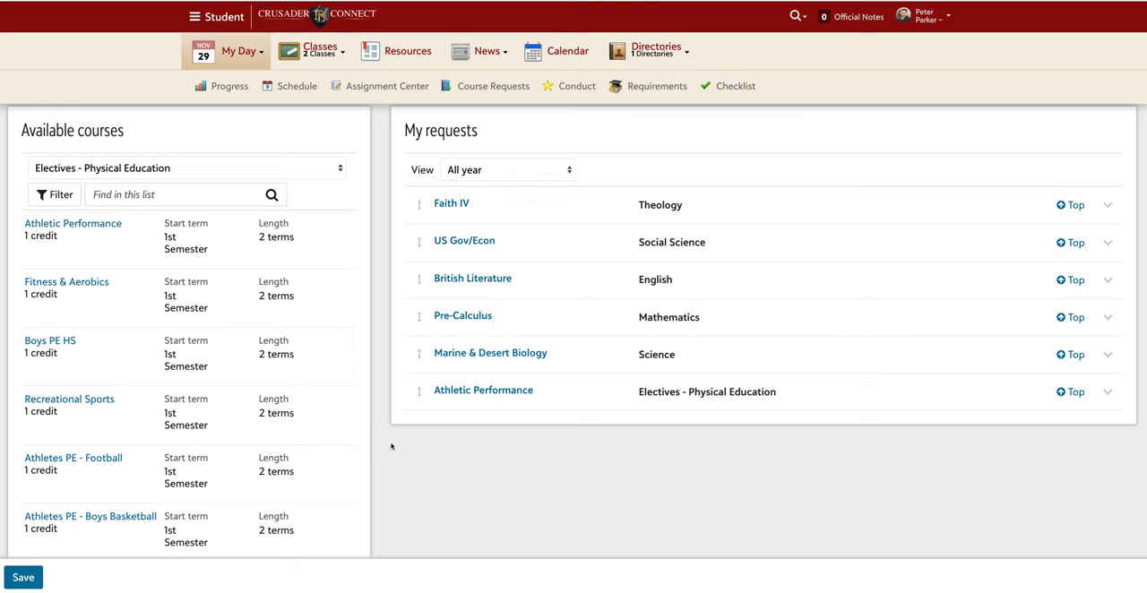
mouse_move(383, 437)
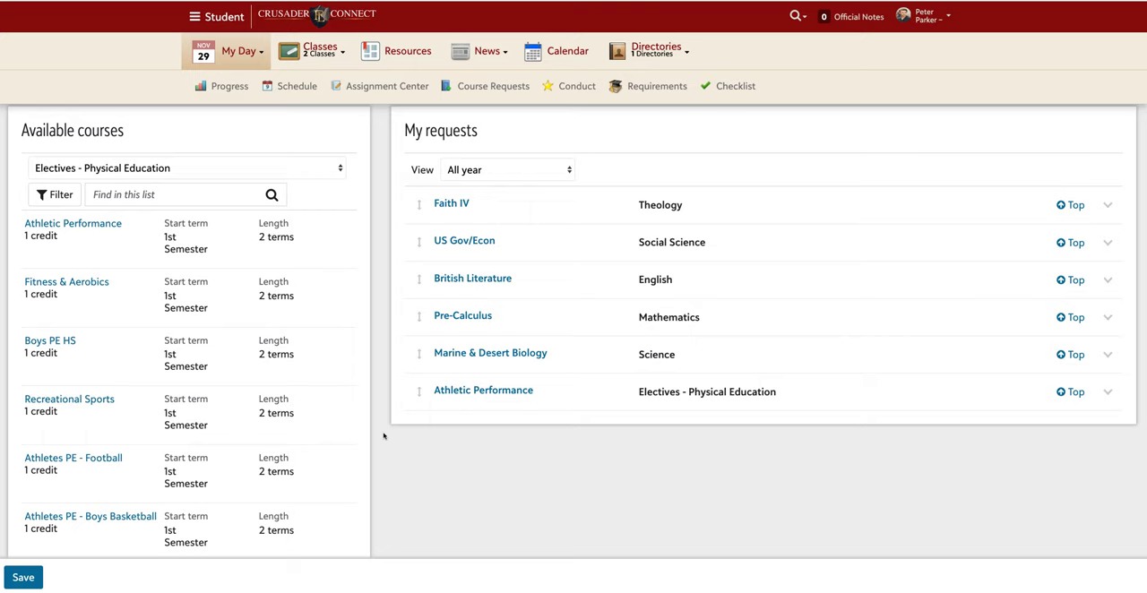
mouse_move(377, 362)
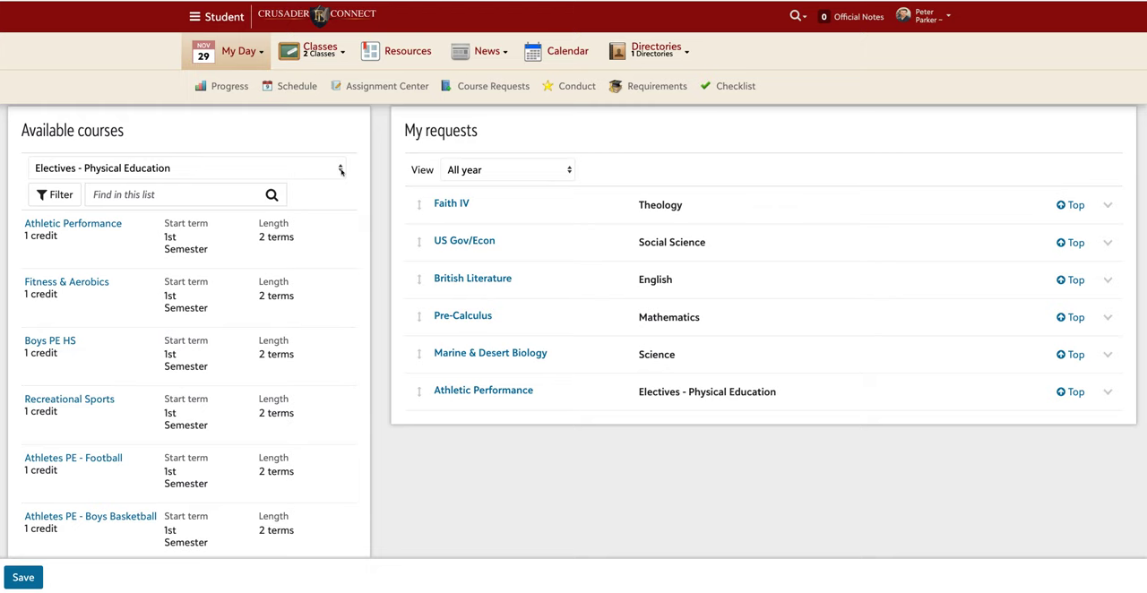
- Add Early Dismissal 1 and Early Dismissal 2 from Electives - General to My requests
click(188, 169)
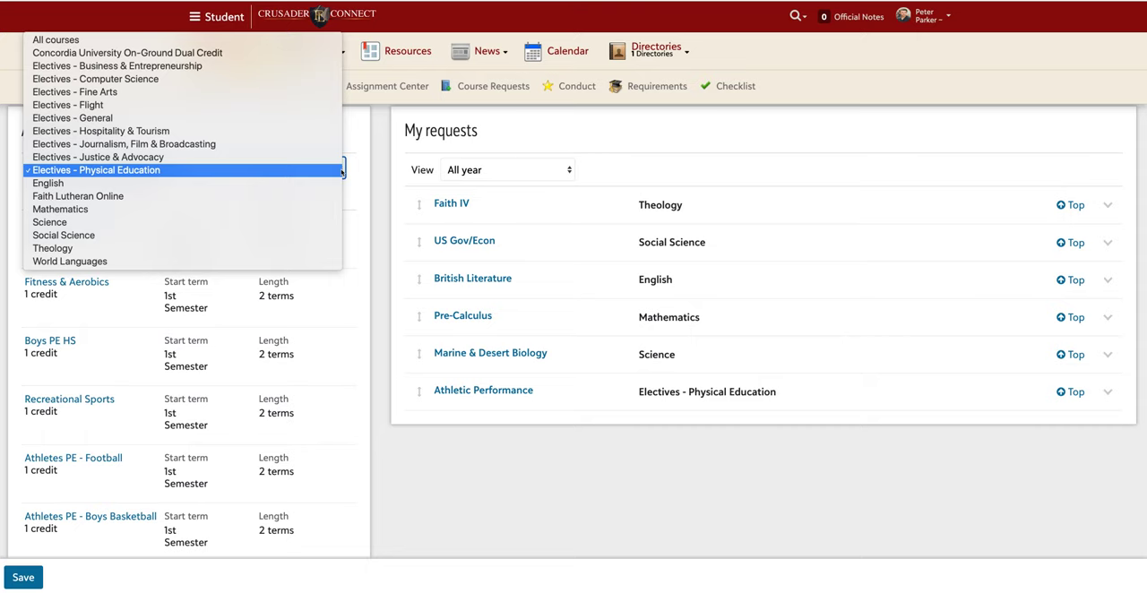
mouse_move(97, 158)
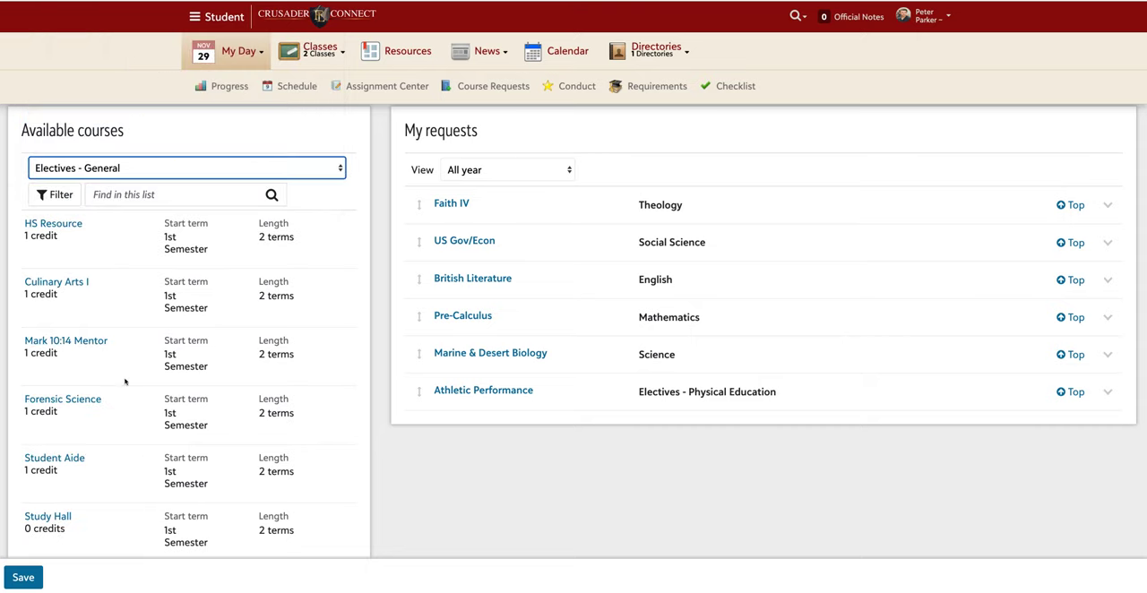
scroll(down, 3)
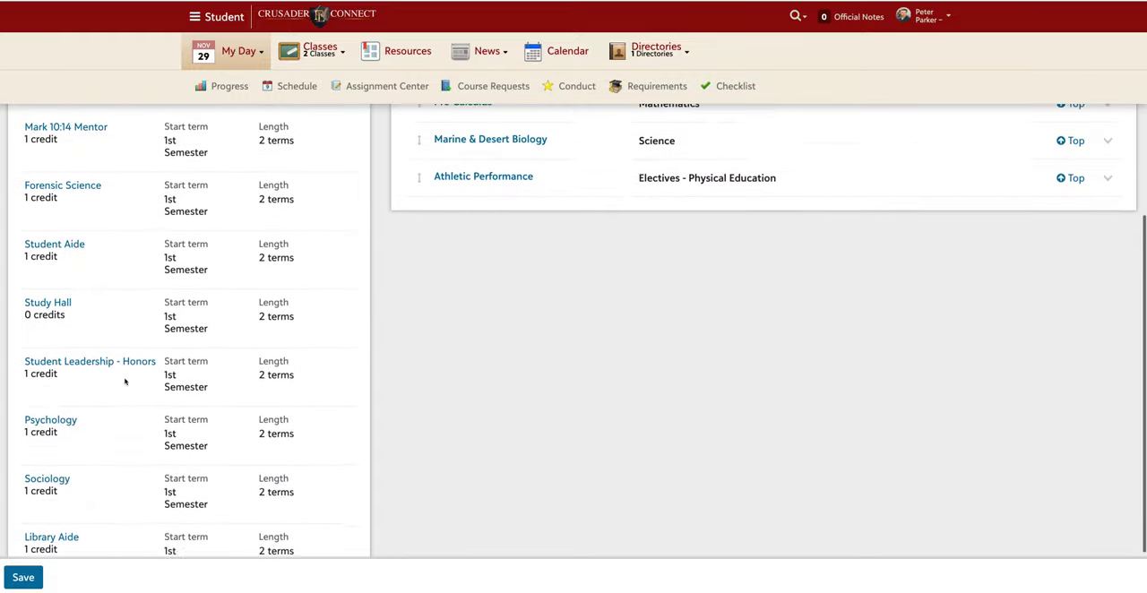
scroll(down, 3)
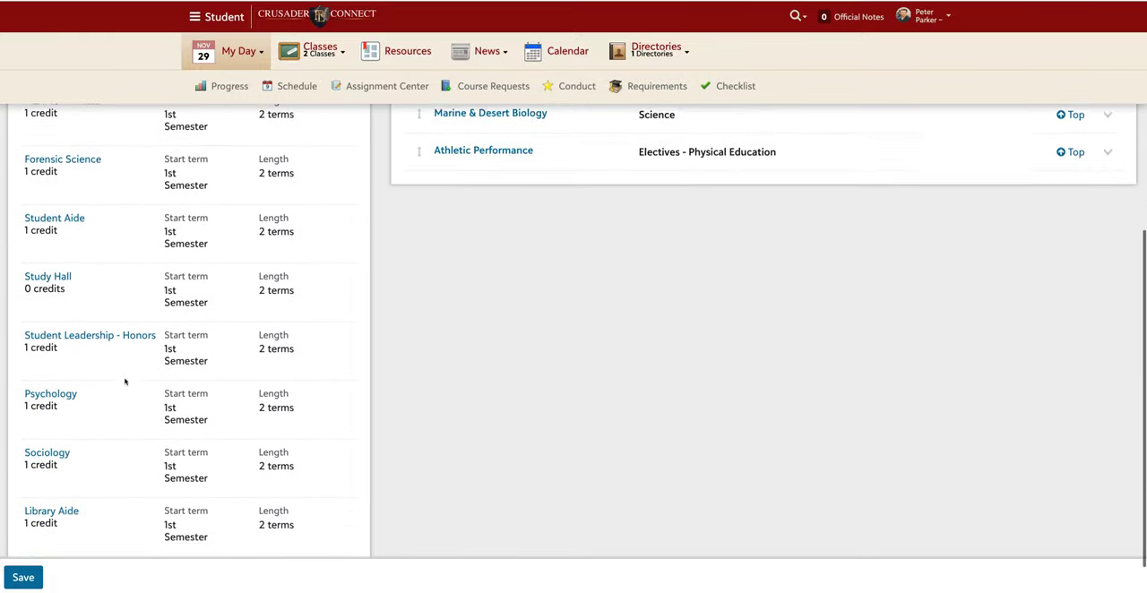
click(70, 529)
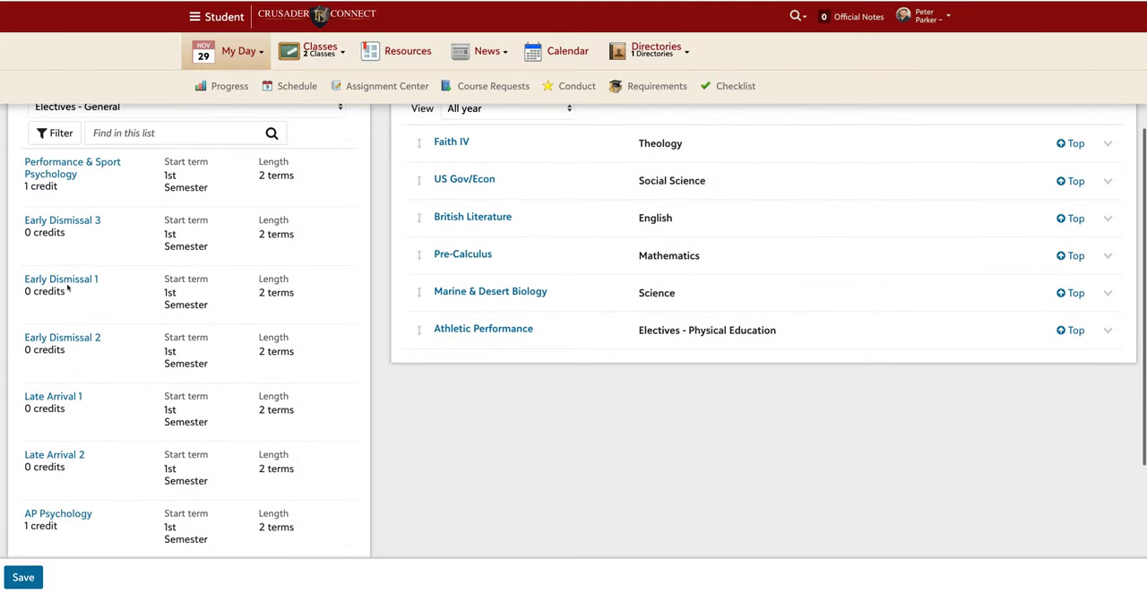
click(60, 280)
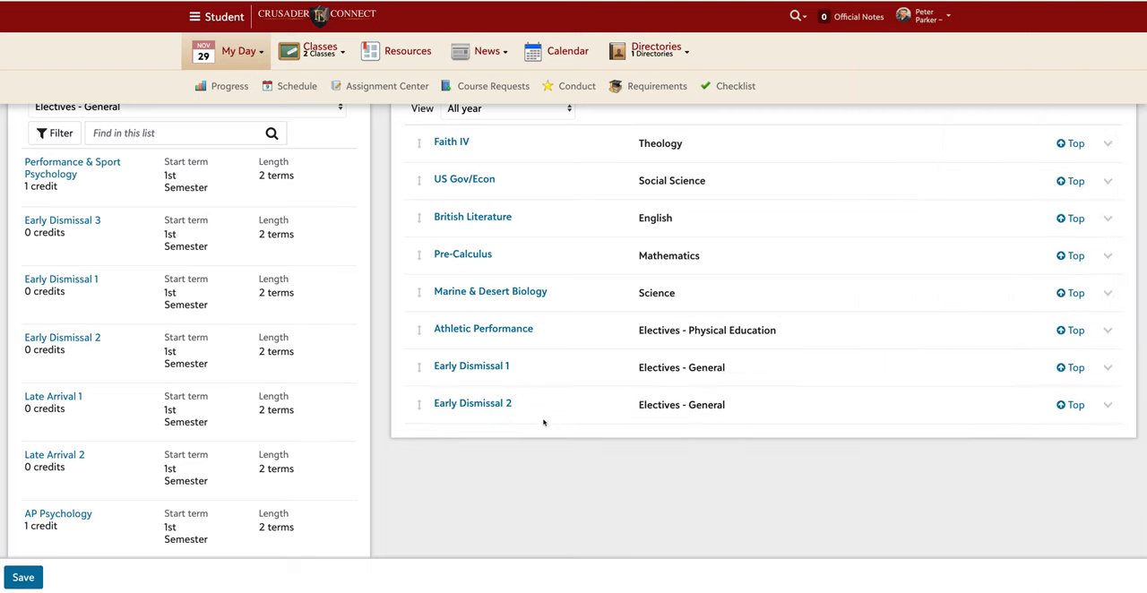
scroll(down, 3)
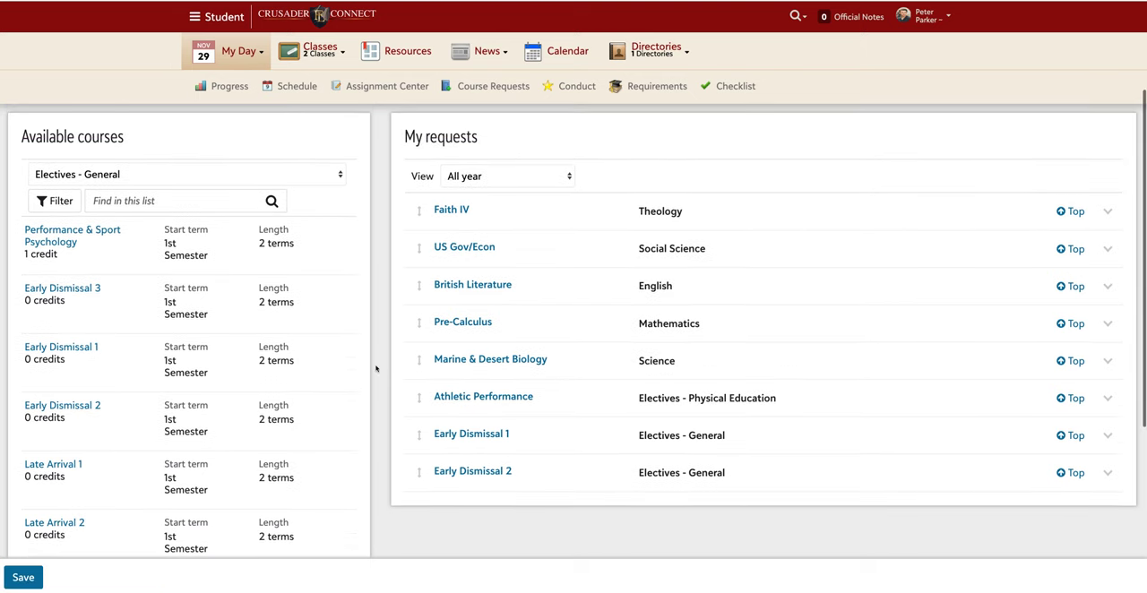
- Switch the available courses to the Faith Lutheran Online catalog and browse its list
click(188, 174)
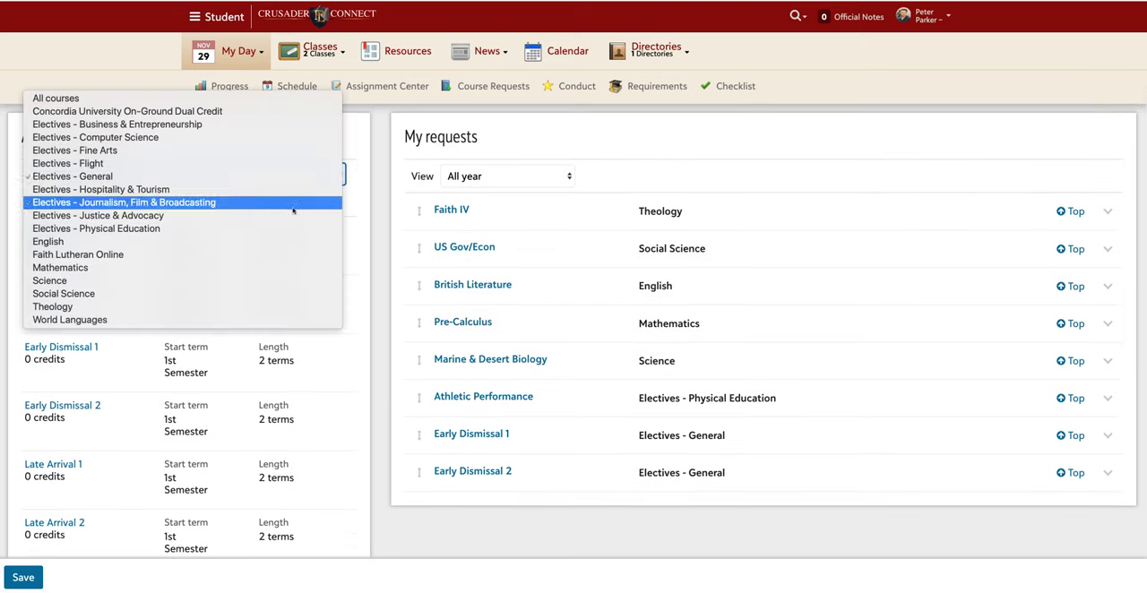
click(79, 255)
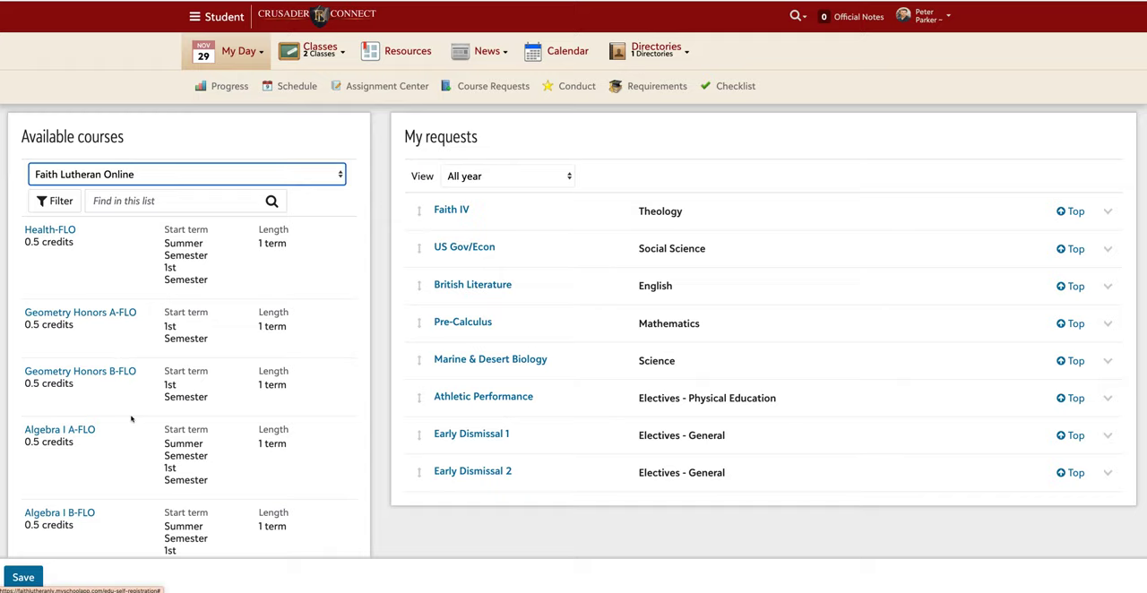
scroll(down, 3)
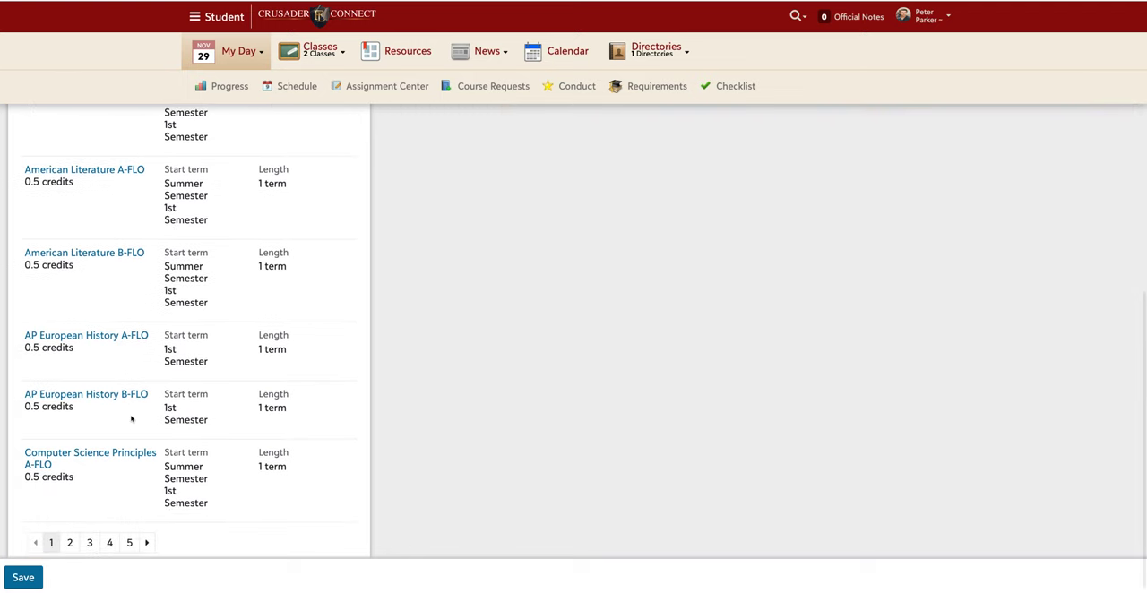
mouse_move(123, 181)
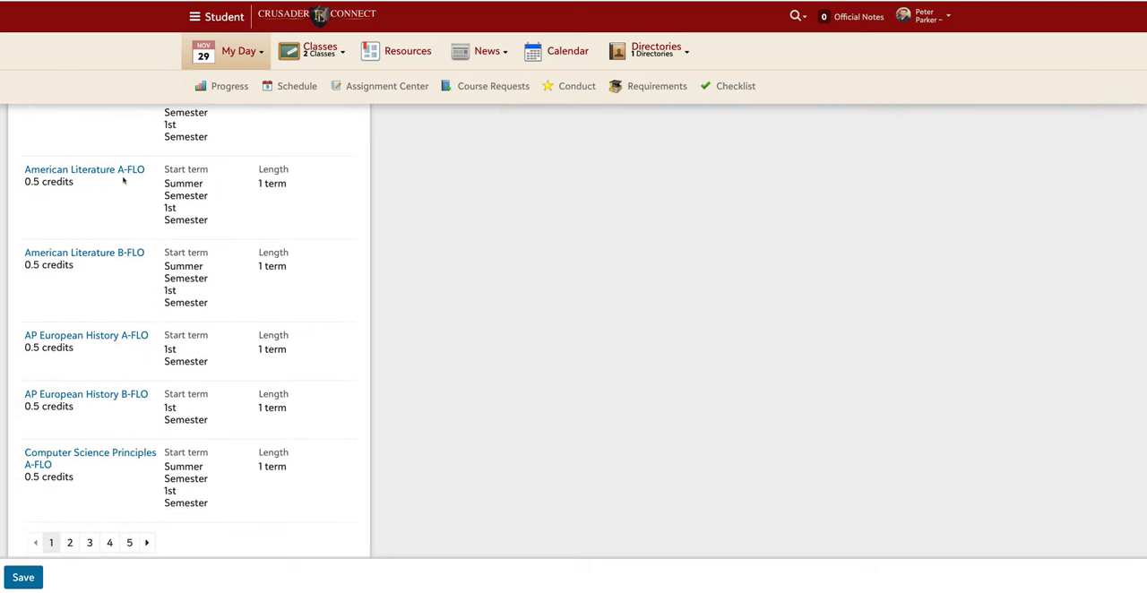
mouse_move(84, 253)
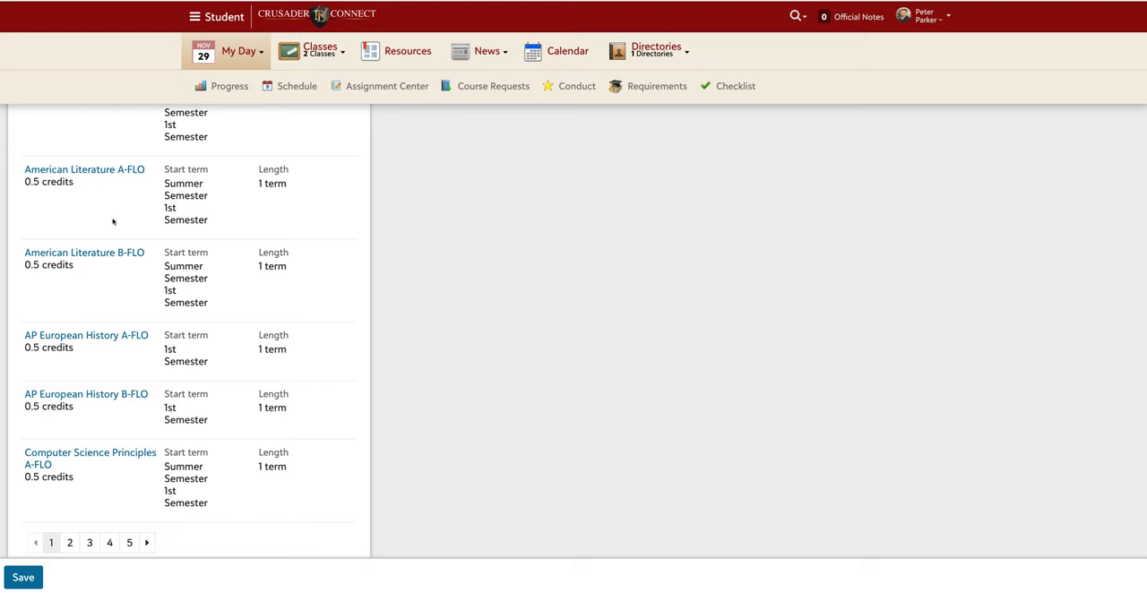
mouse_move(118, 274)
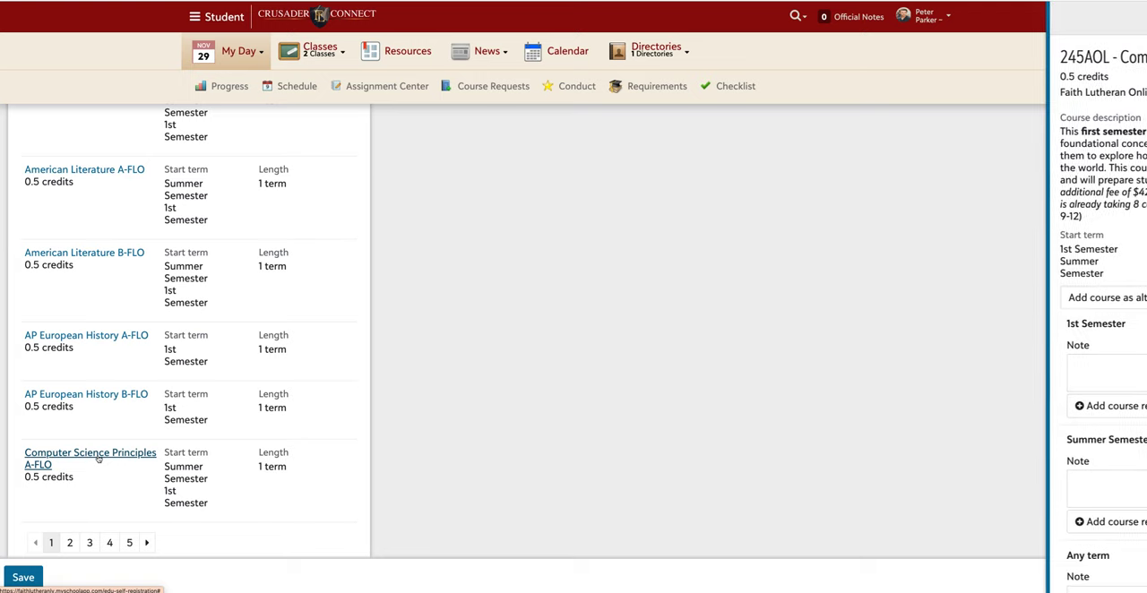
- Bring up the details panel for Computer Science Principles A-FLO
click(90, 457)
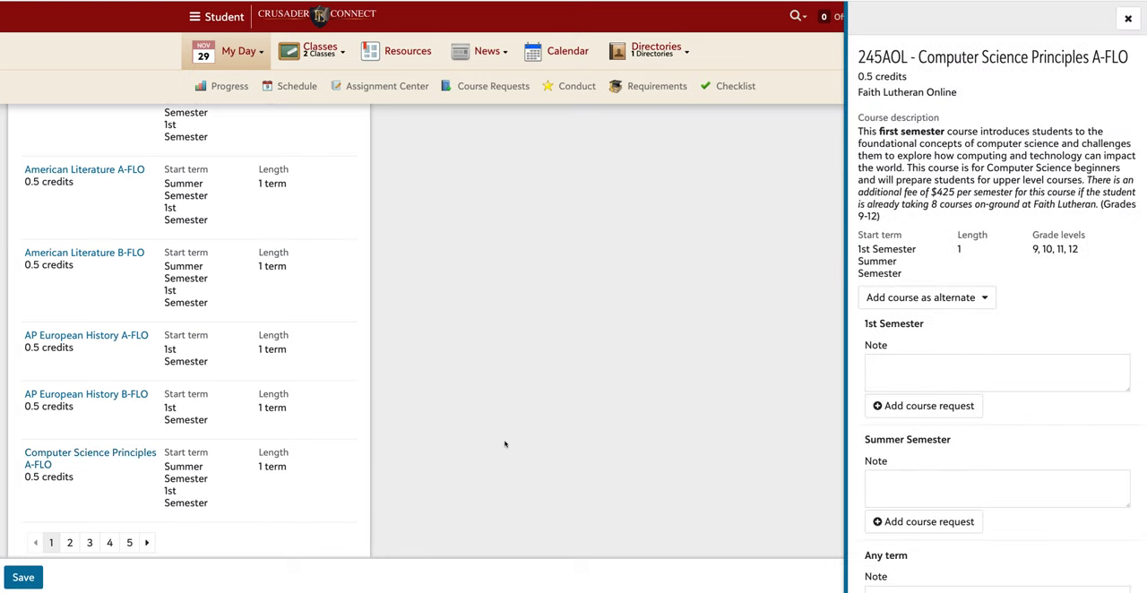
mouse_move(786, 414)
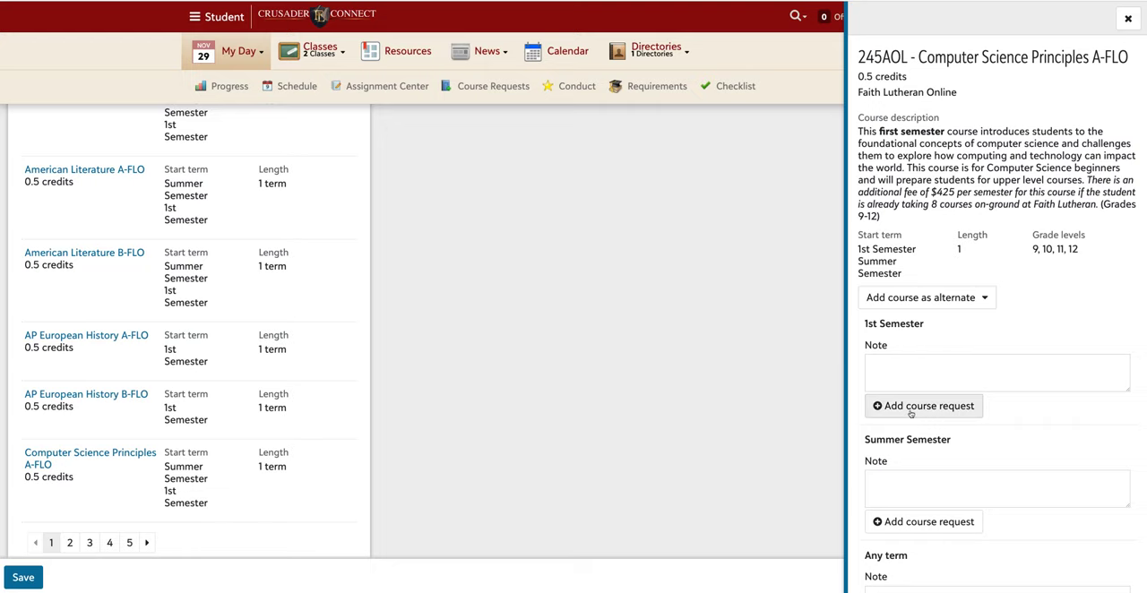
mouse_move(925, 405)
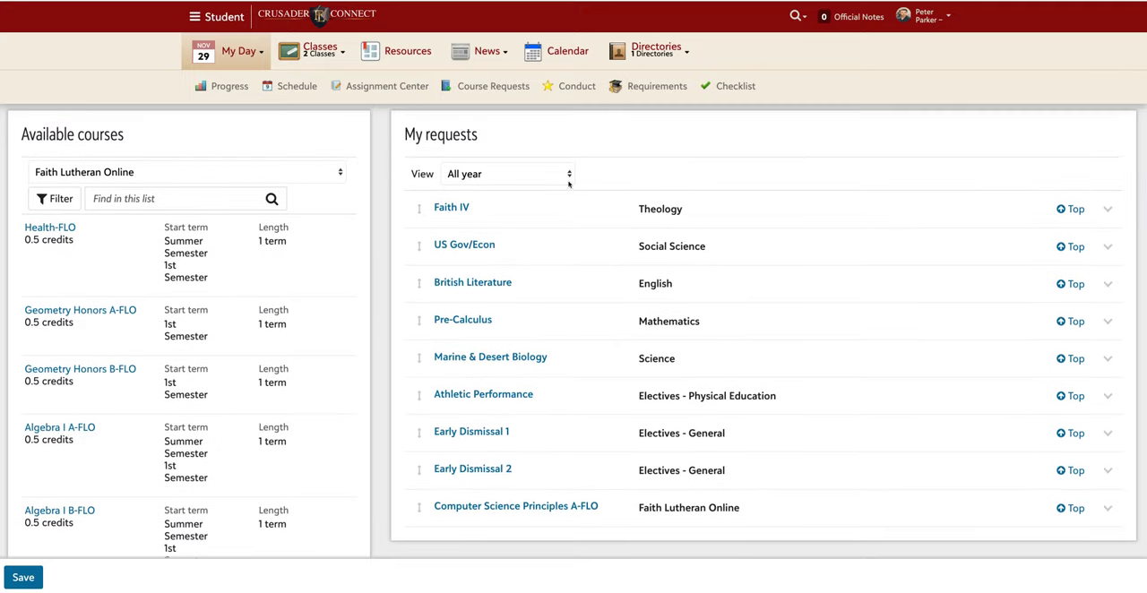
- Expand the Computer Science Principles A-FLO request to review its 1st Semester start term, length and credits
click(505, 172)
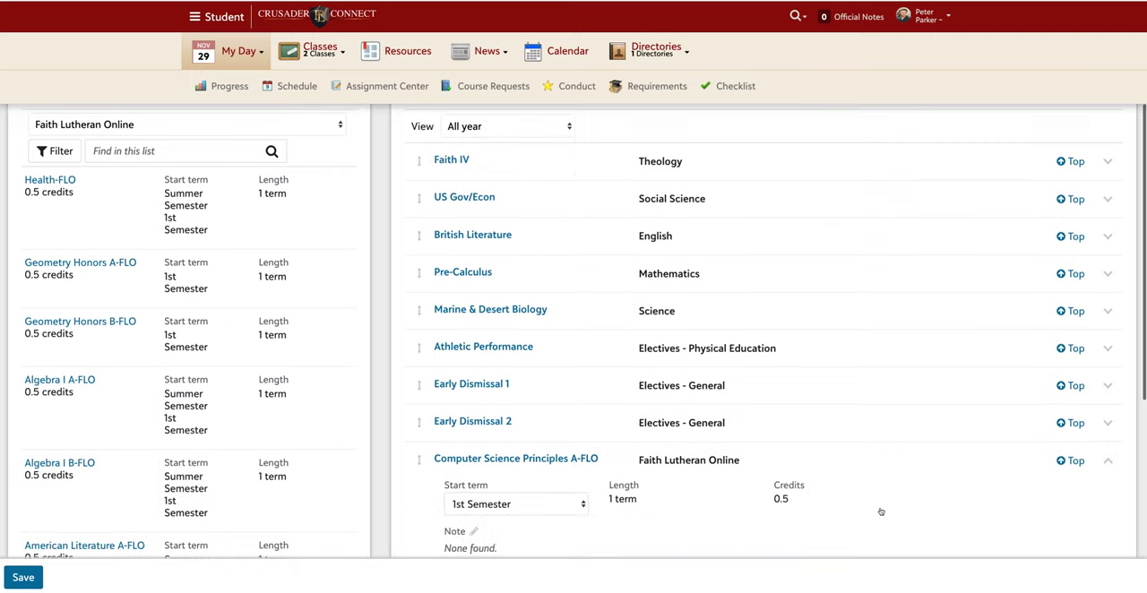
scroll(down, 3)
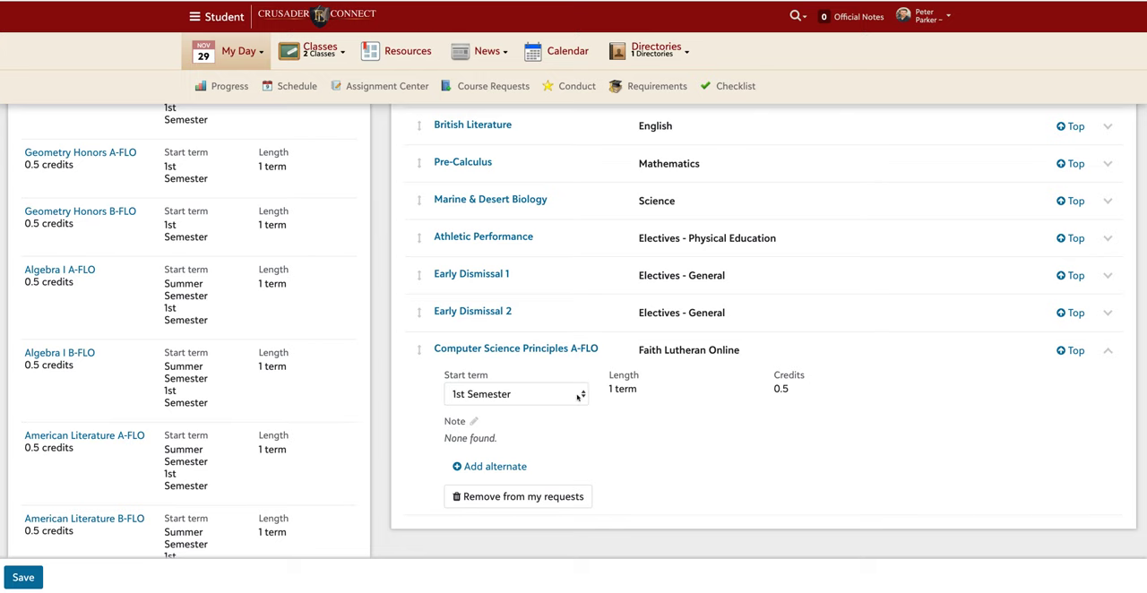
mouse_move(580, 244)
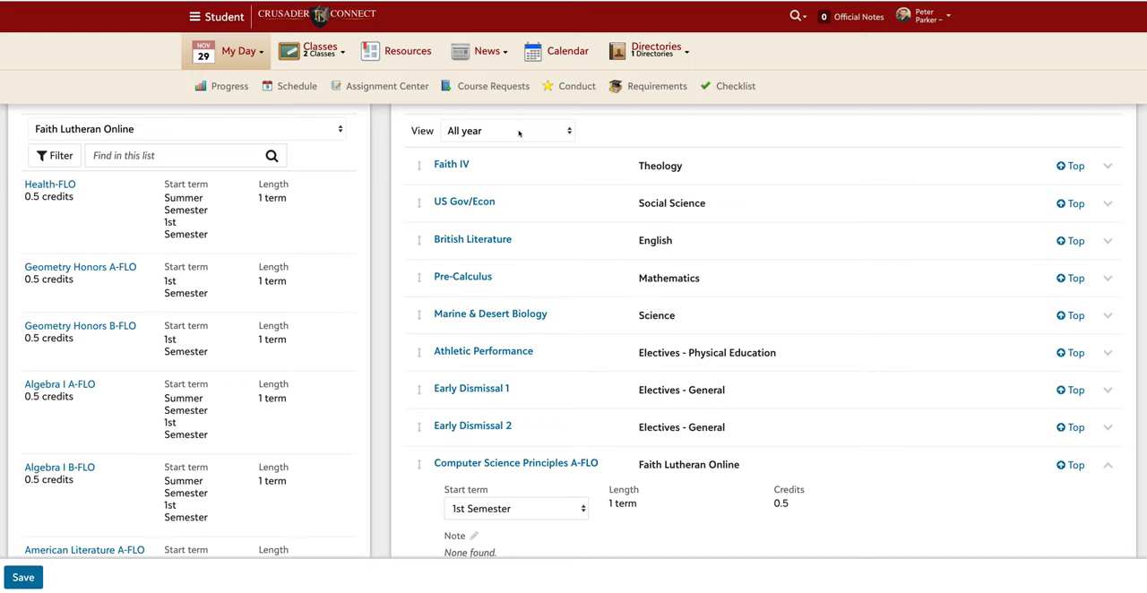
mouse_move(528, 288)
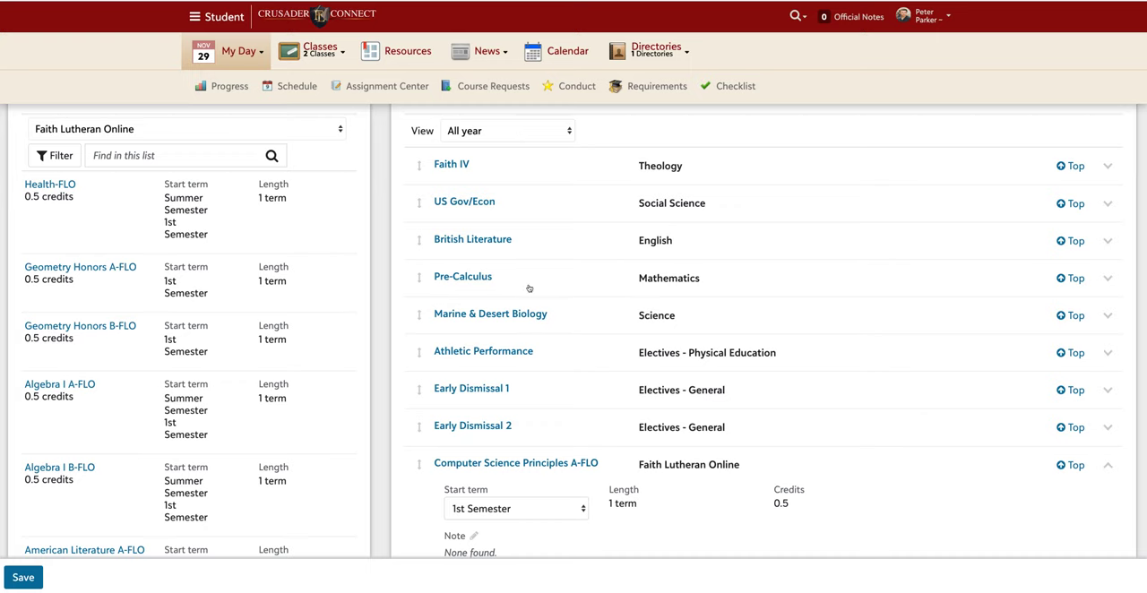
mouse_move(539, 272)
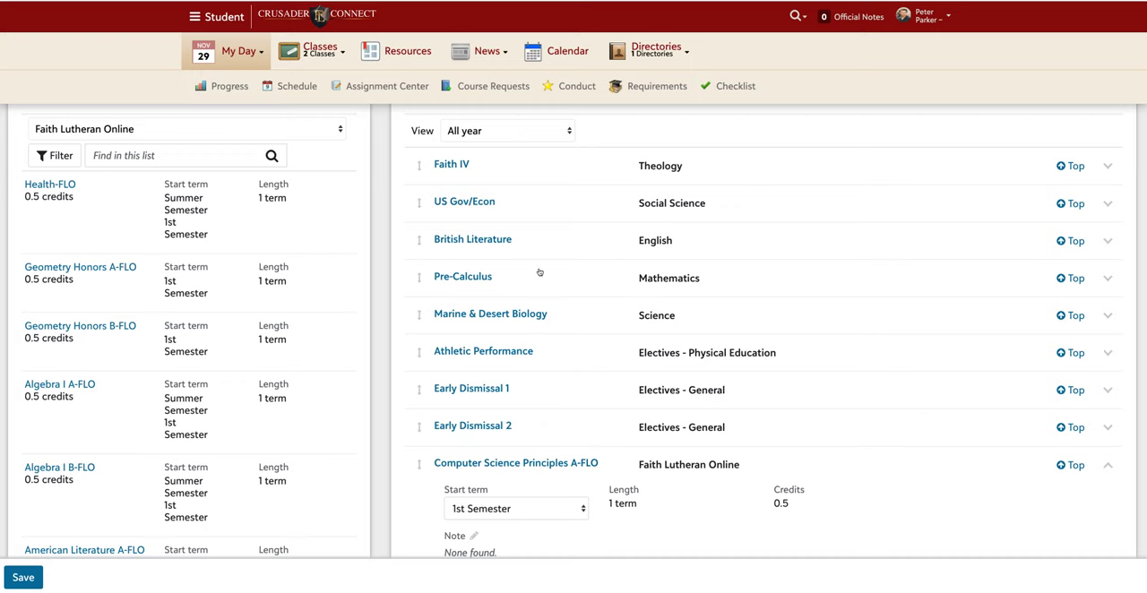
mouse_move(573, 336)
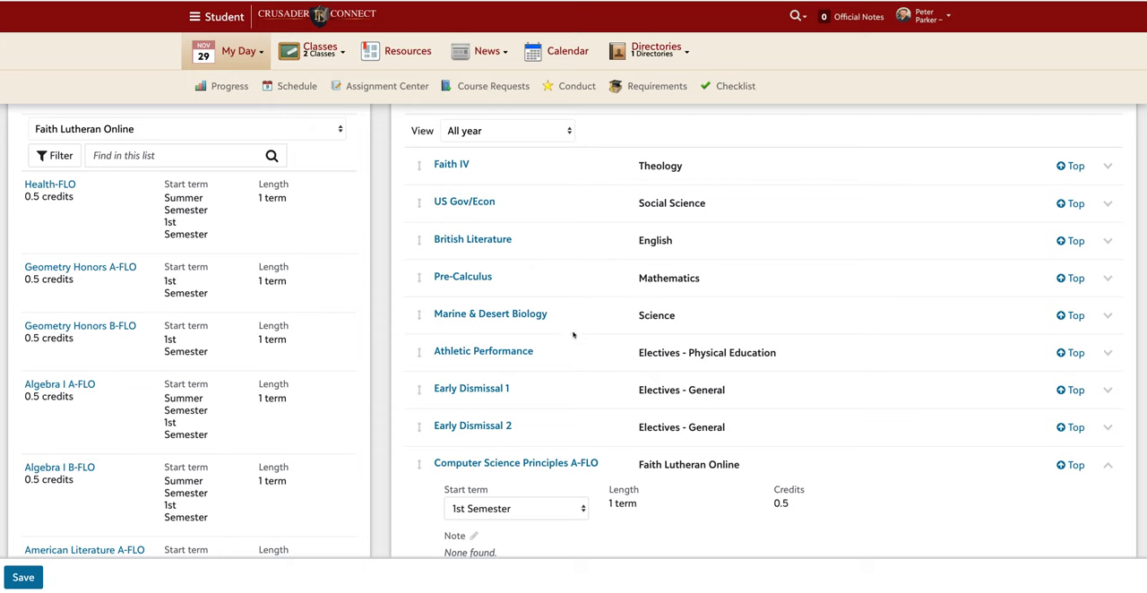
mouse_move(591, 482)
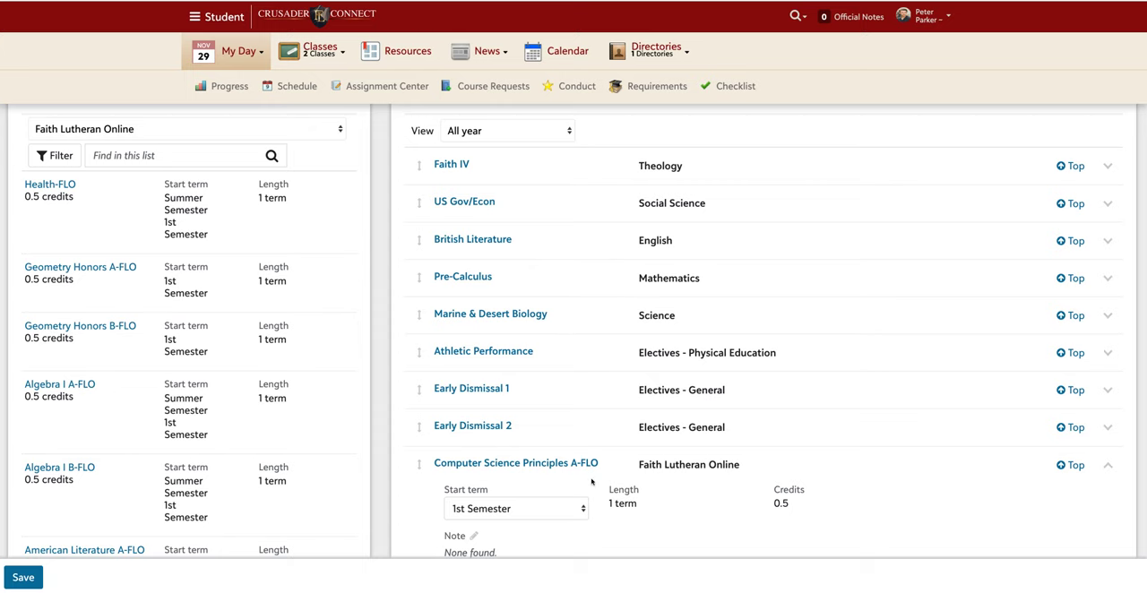
scroll(down, 3)
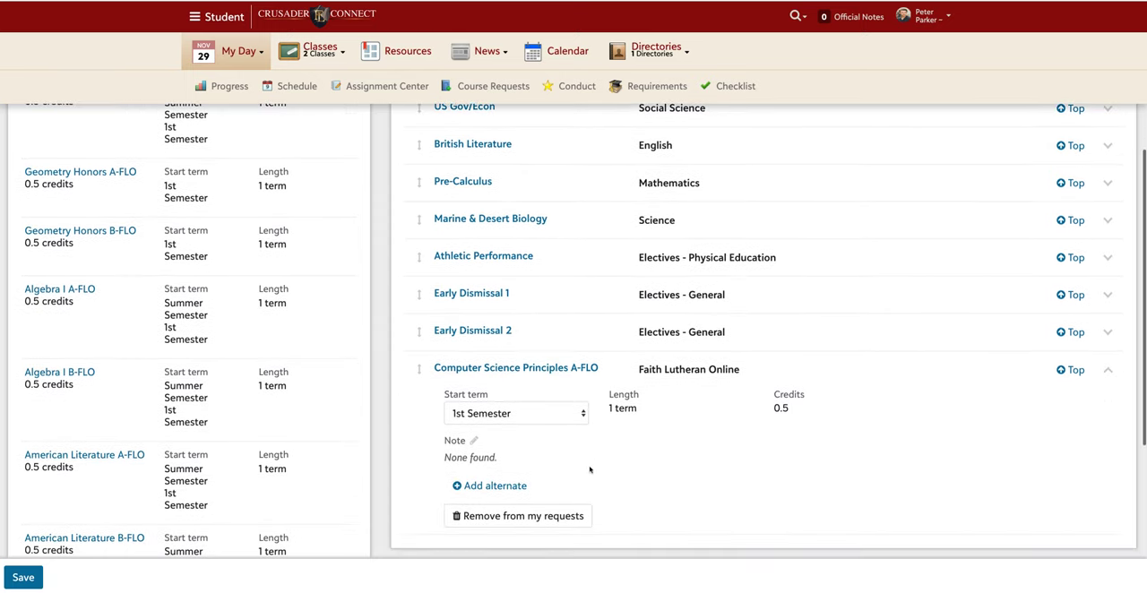
- Set A-FLO's start term to Summer Semester and request Computer Science Principles B-FLO for 1st Semester
click(516, 412)
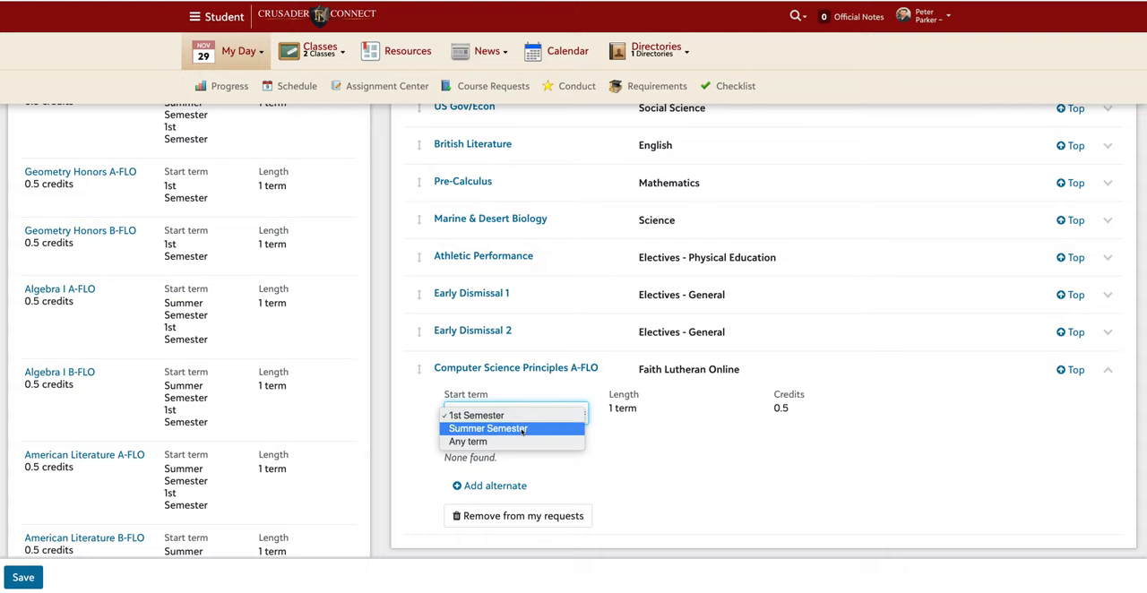
click(488, 428)
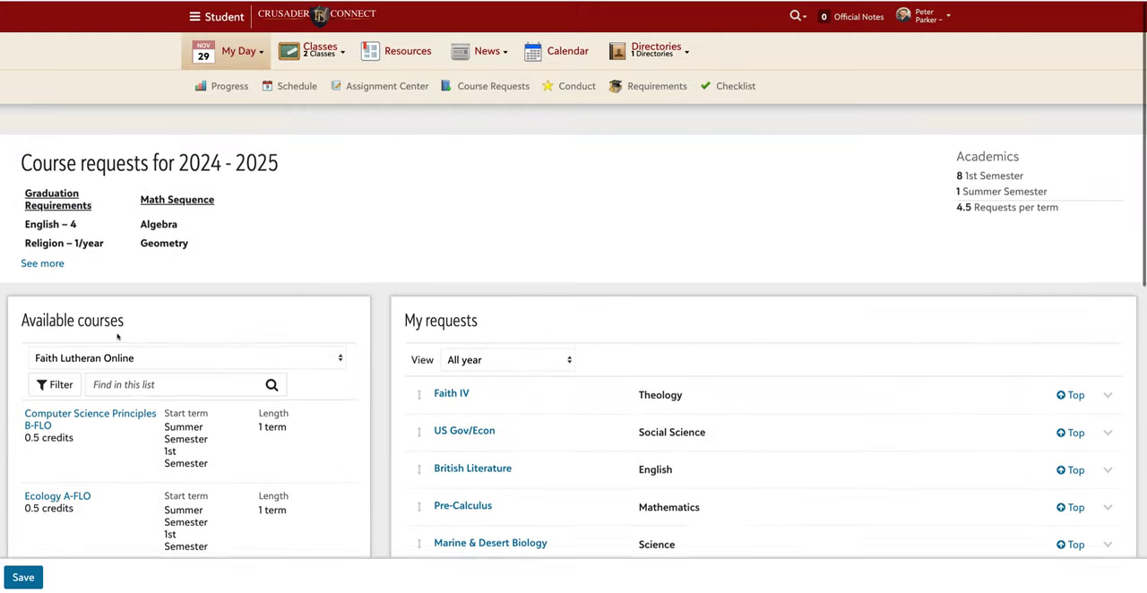
click(90, 418)
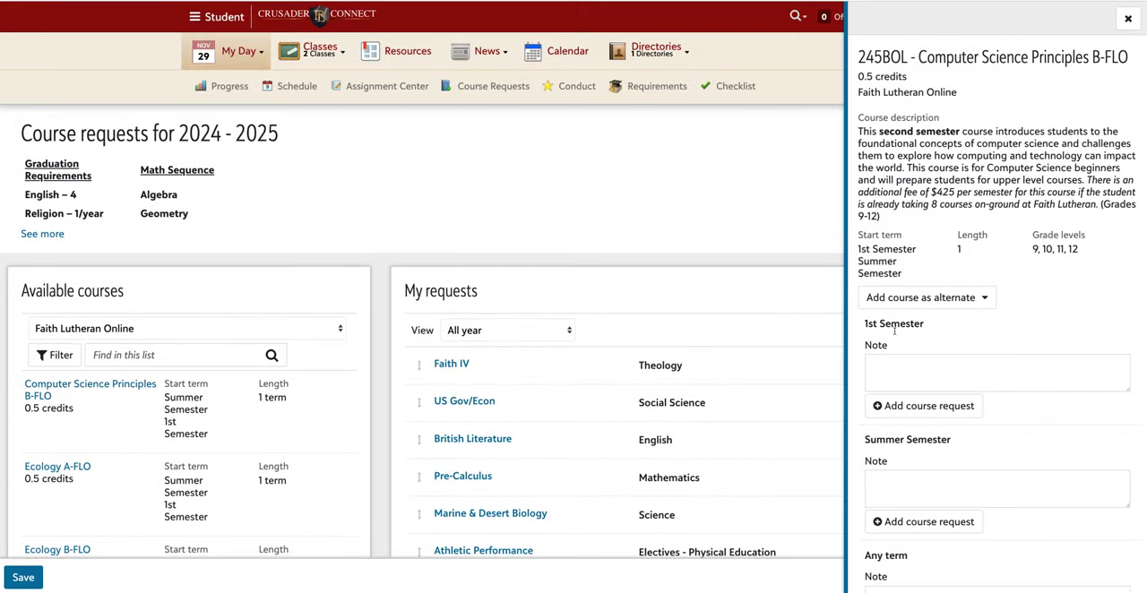
click(1129, 18)
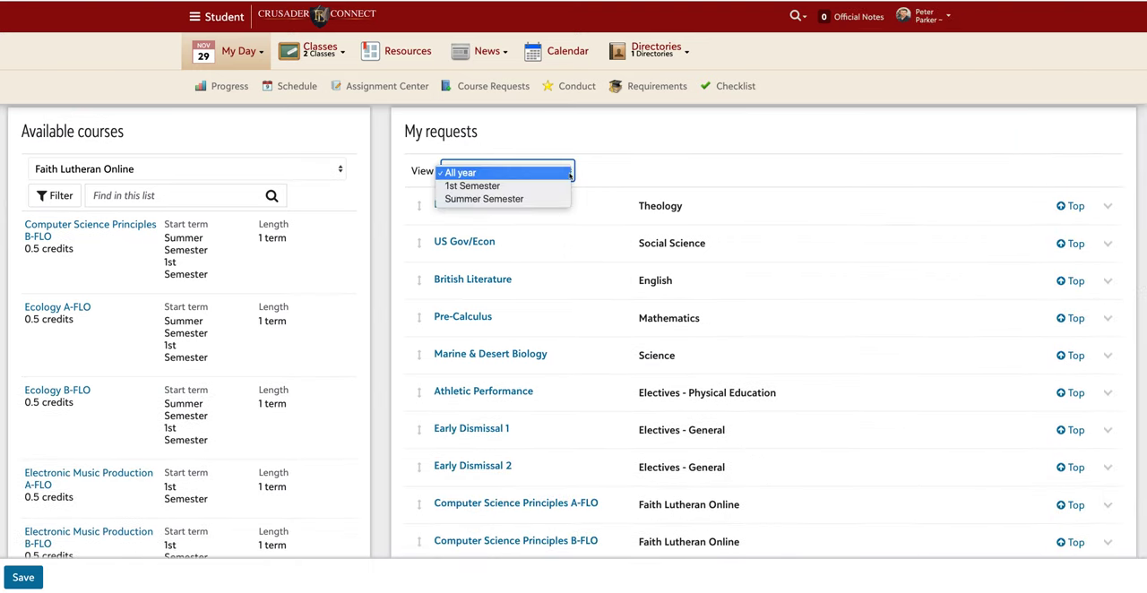
- Filter My requests to 1st Semester, then Summer Semester, then back to 1st Semester
click(471, 186)
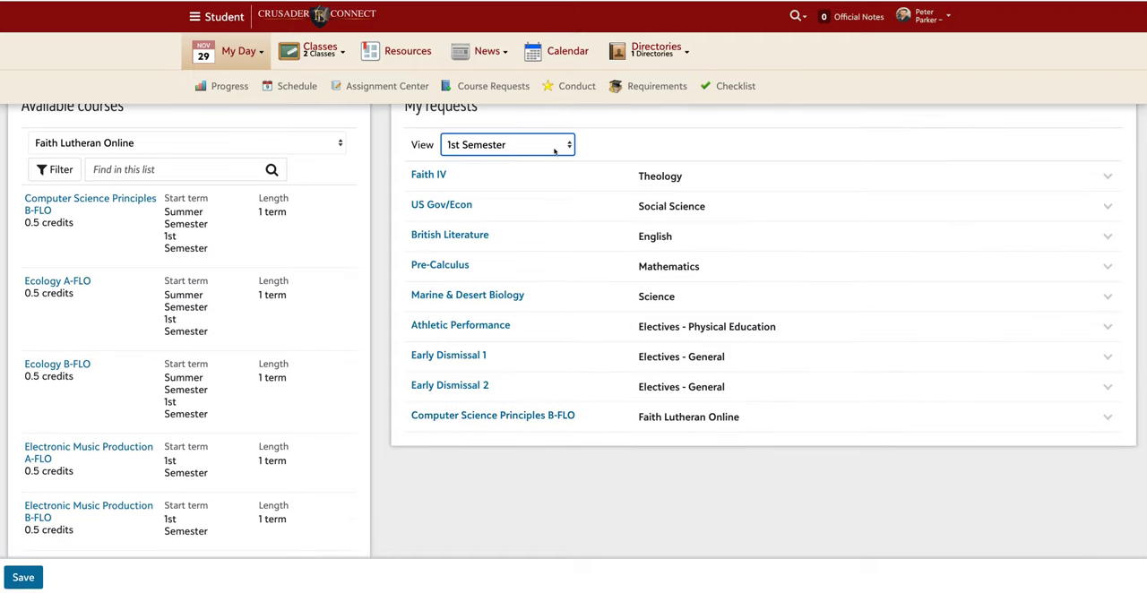
click(506, 144)
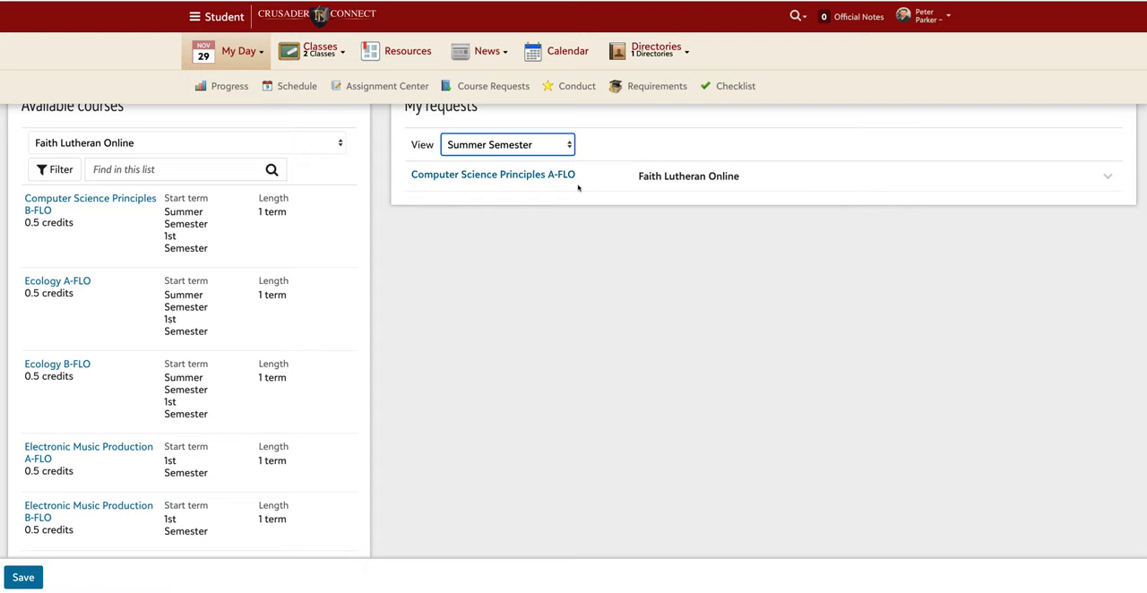
click(505, 143)
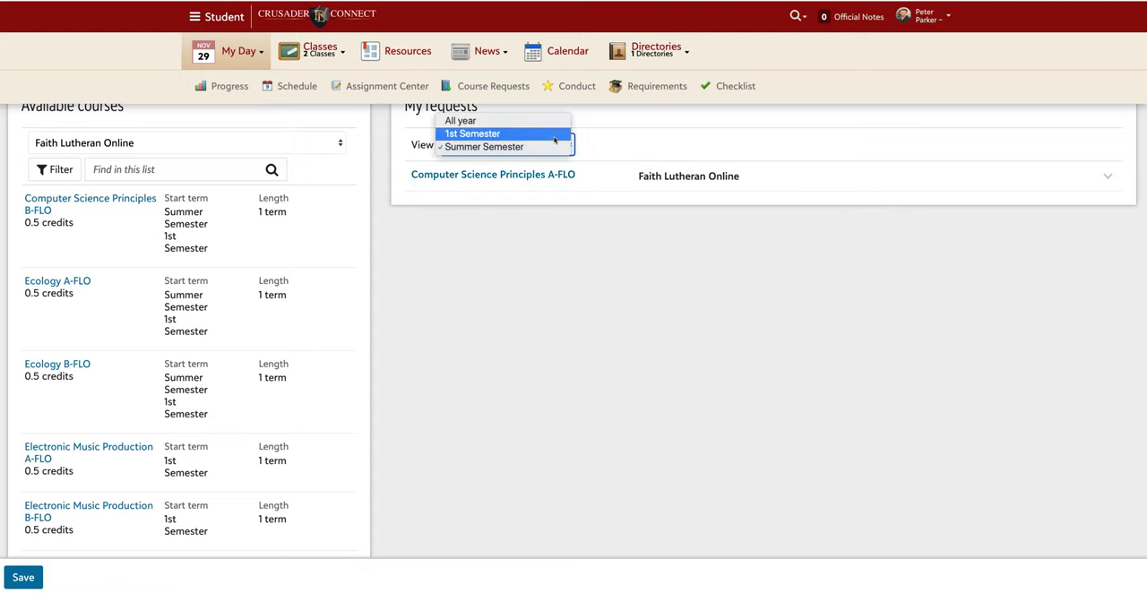
click(473, 132)
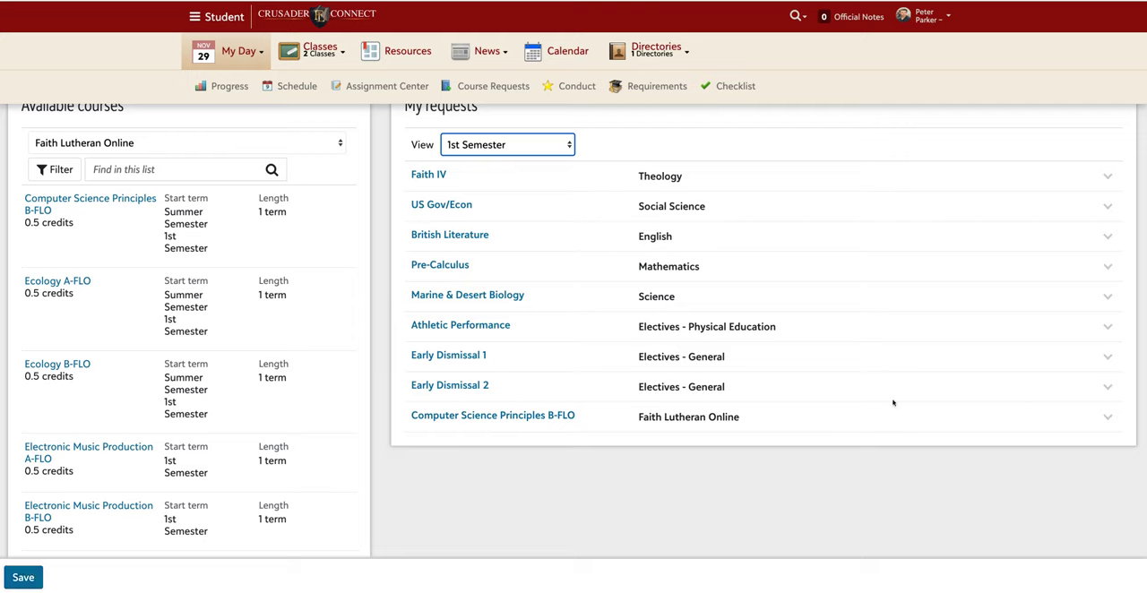
mouse_move(904, 303)
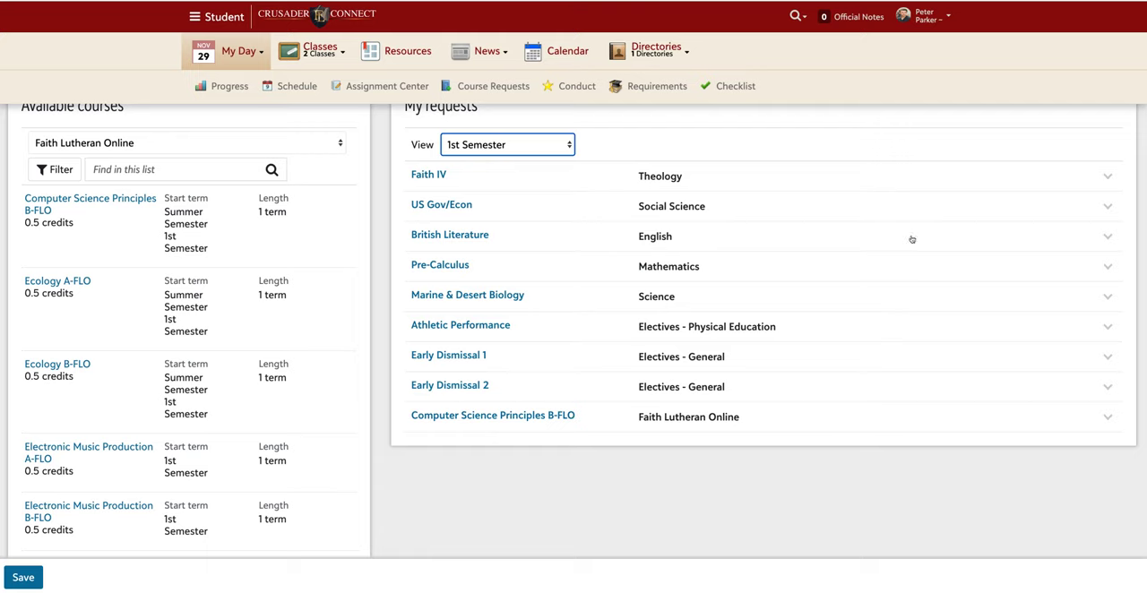
mouse_move(914, 183)
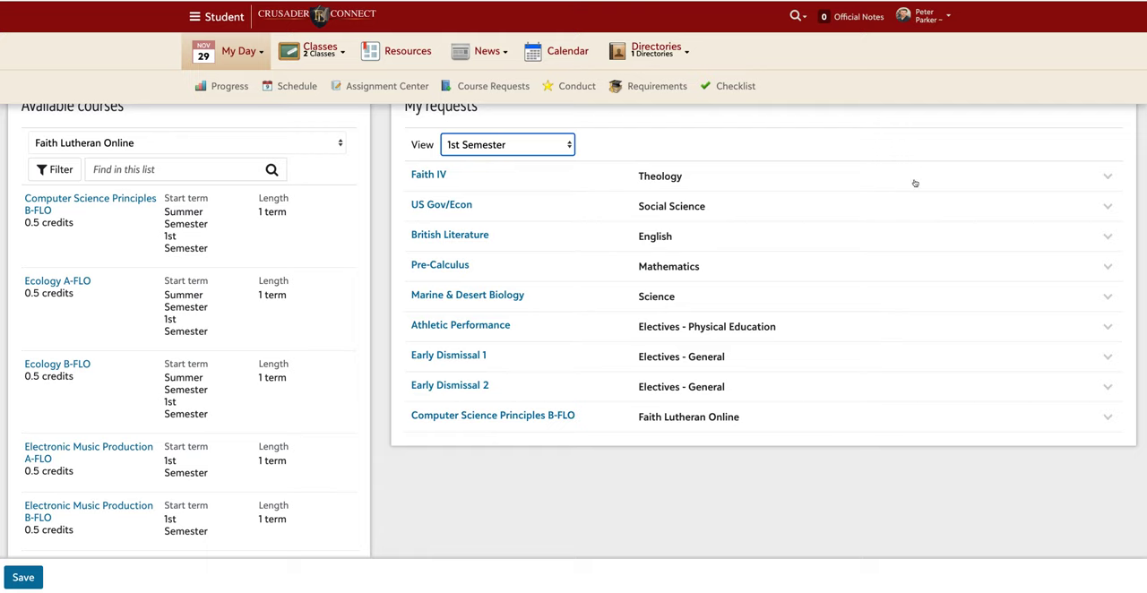
mouse_move(892, 65)
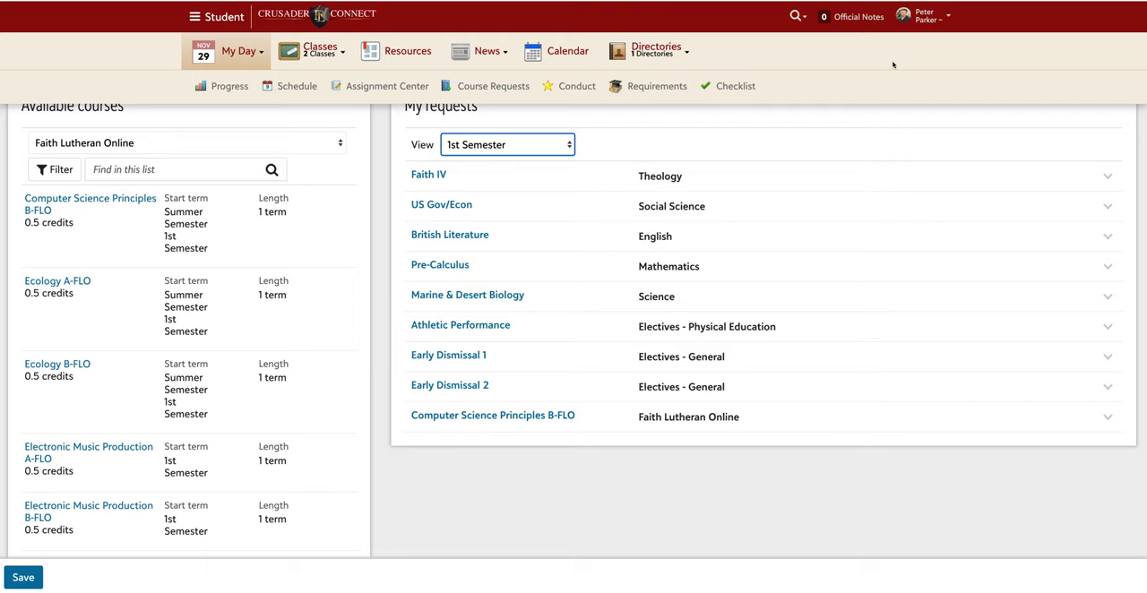